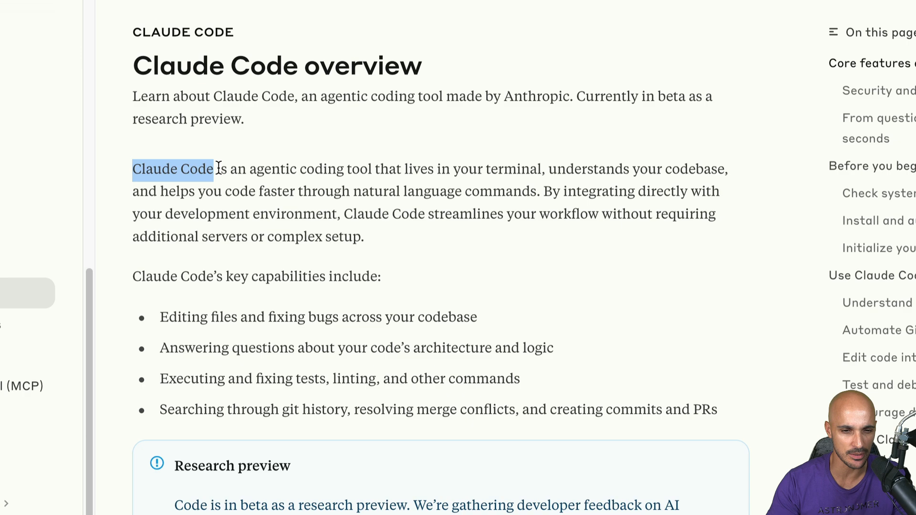
- Highlight key phrases of the Claude Code docs intro: terminal-based, faster coding, no complex setup
drag(217, 169, 365, 169)
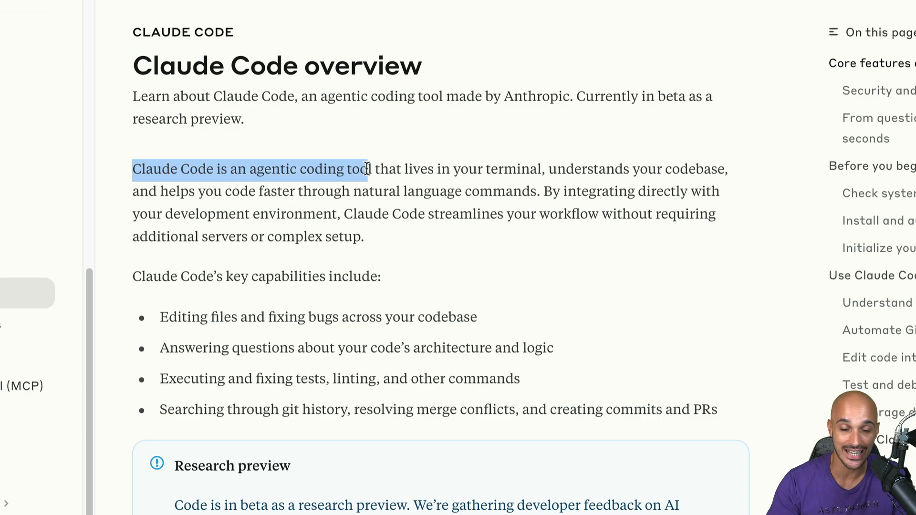
drag(365, 170, 542, 170)
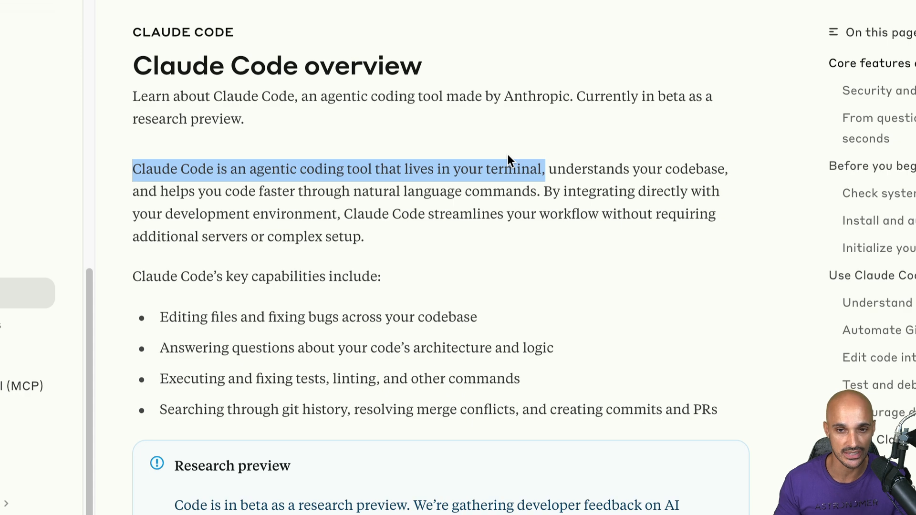
click(561, 171)
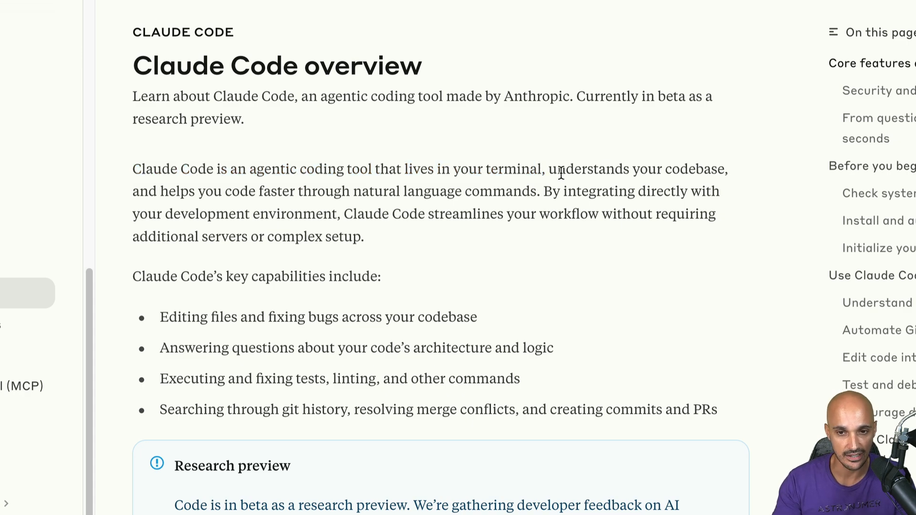
drag(549, 169, 727, 169)
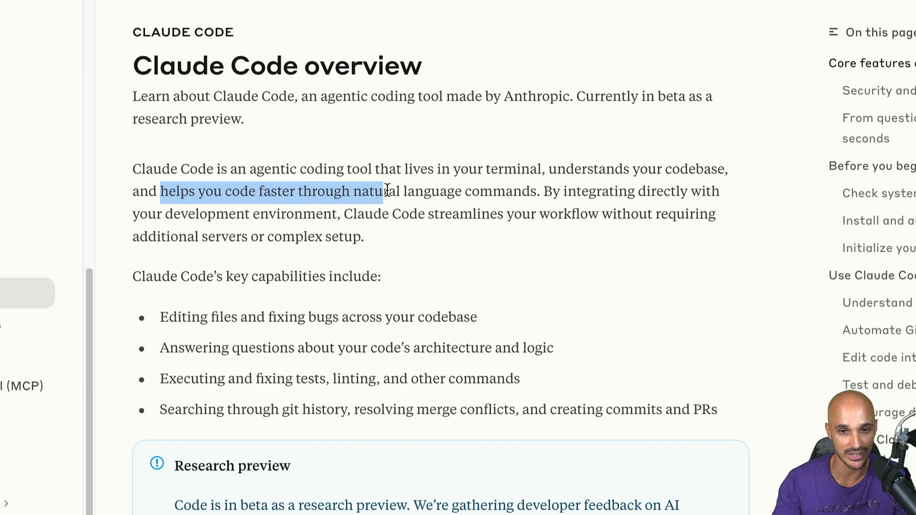
drag(411, 212, 598, 213)
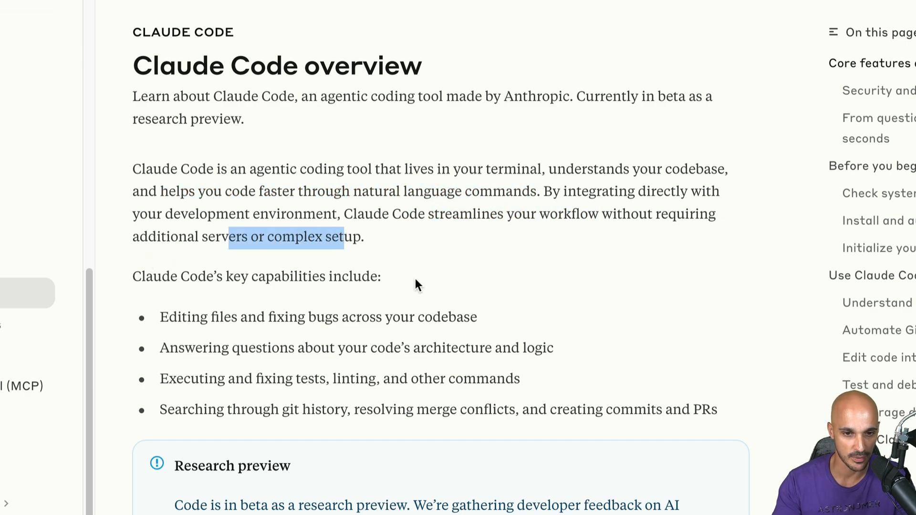
mouse_move(171, 319)
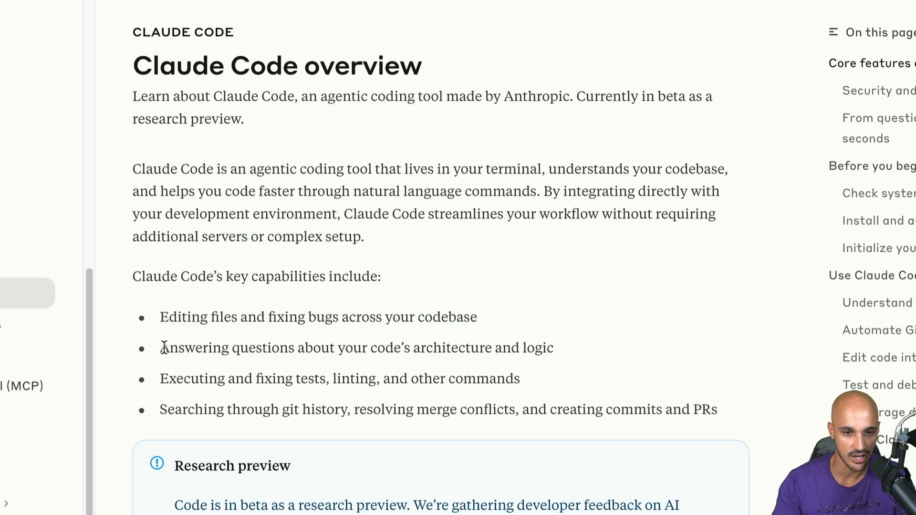
drag(160, 348, 370, 347)
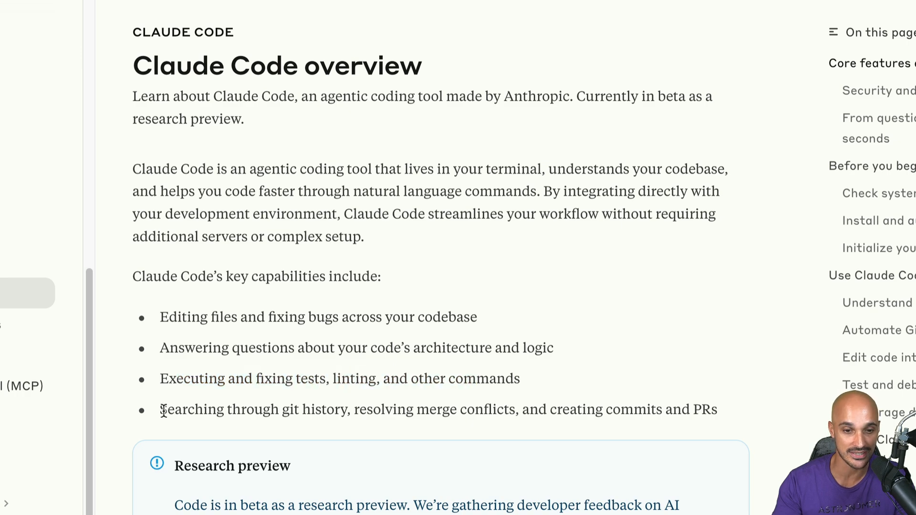
drag(160, 409, 416, 409)
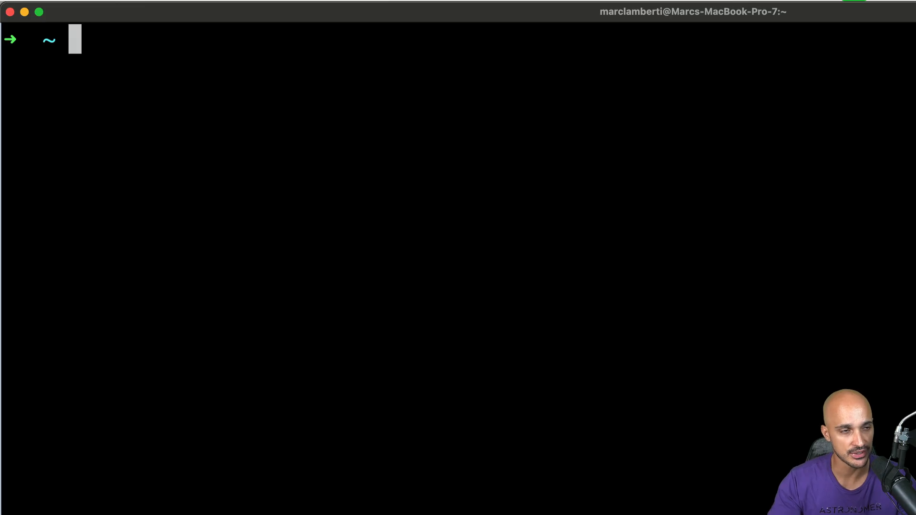
- Install Claude Code via npm, create and enter yt_airflow, initialise an Astro project and list its files
text(npm install -g @anthropic-ai/claude-code)
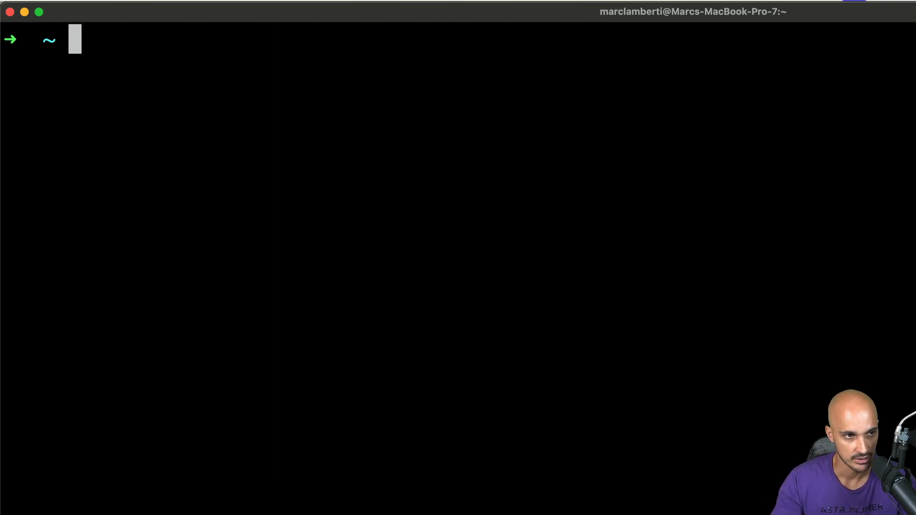
text(mkdir yt_airflow)
text(cd)
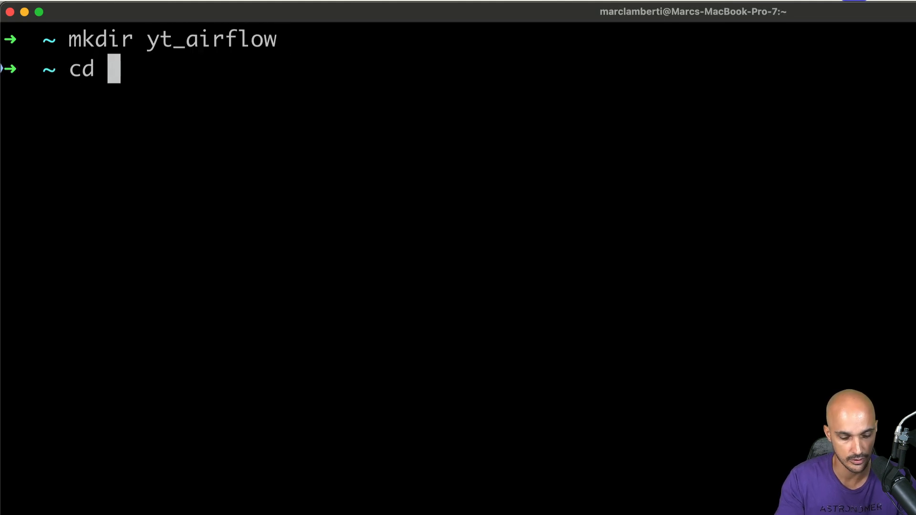
text(yt_airflow)
text(ls)
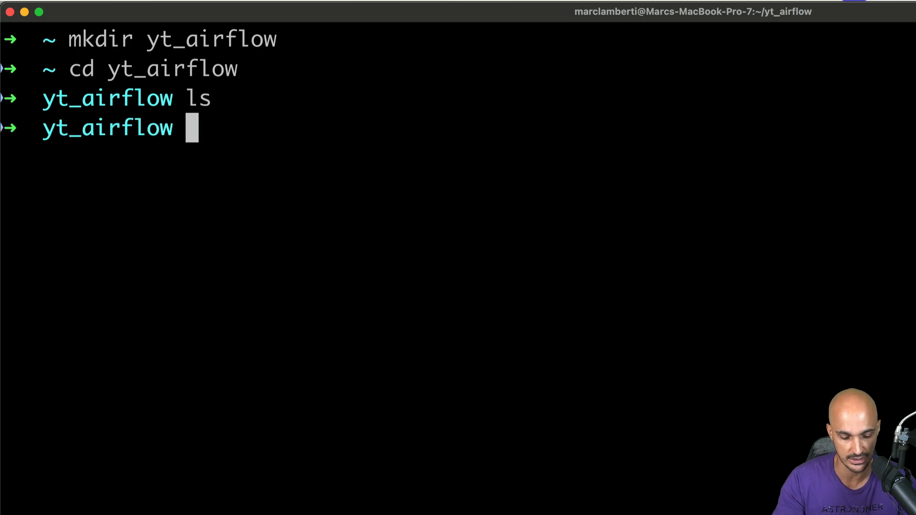
text(astro)
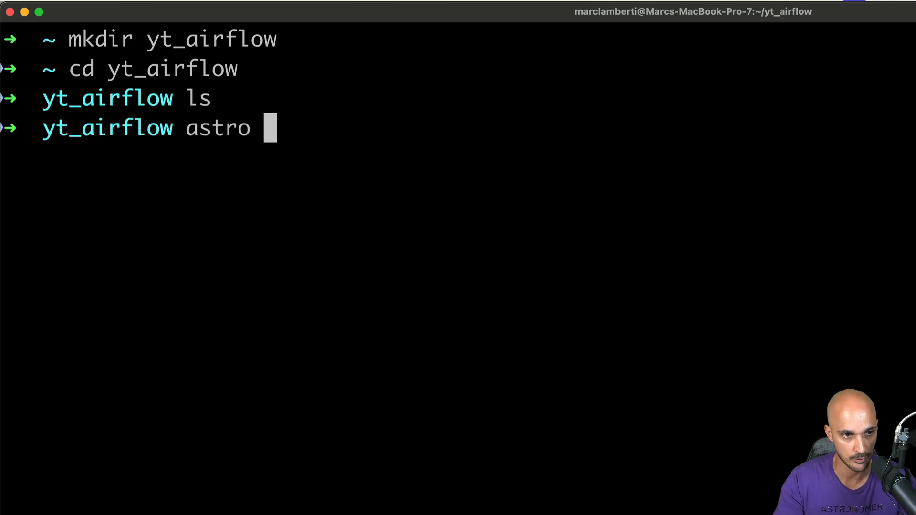
text(dev init)
text(l)
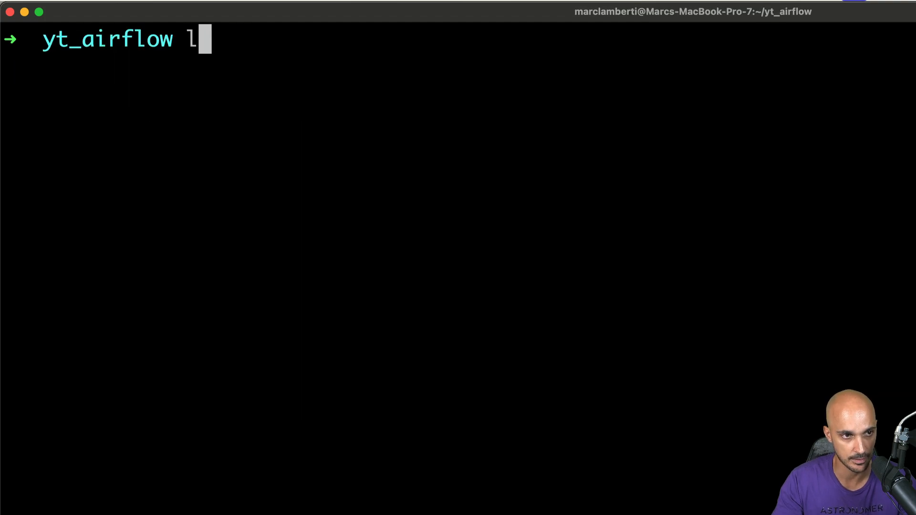
key(Enter)
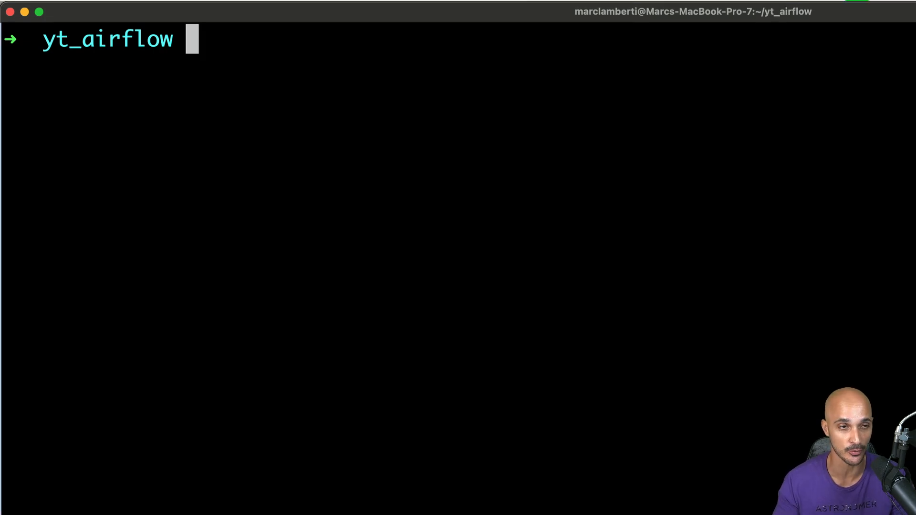
text(cl)
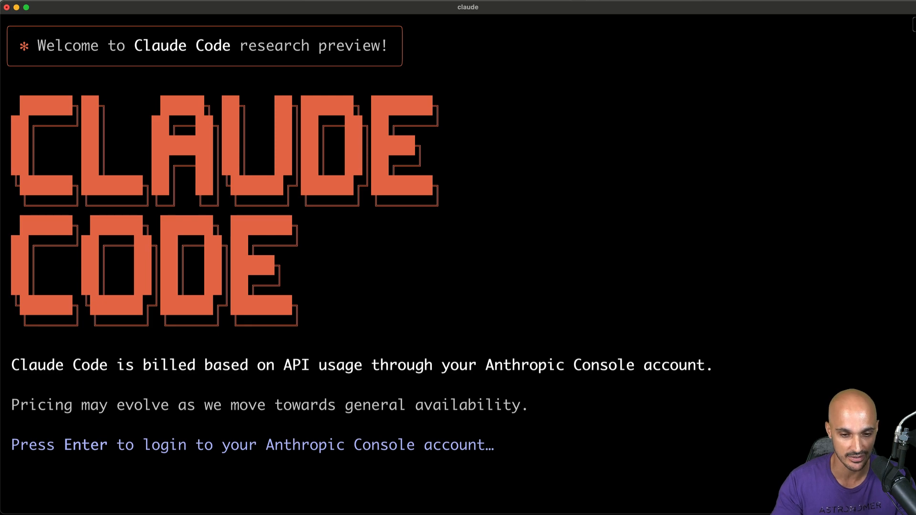
- Log in to the Anthropic Console and continue past the security notes and usage tips
key(Enter)
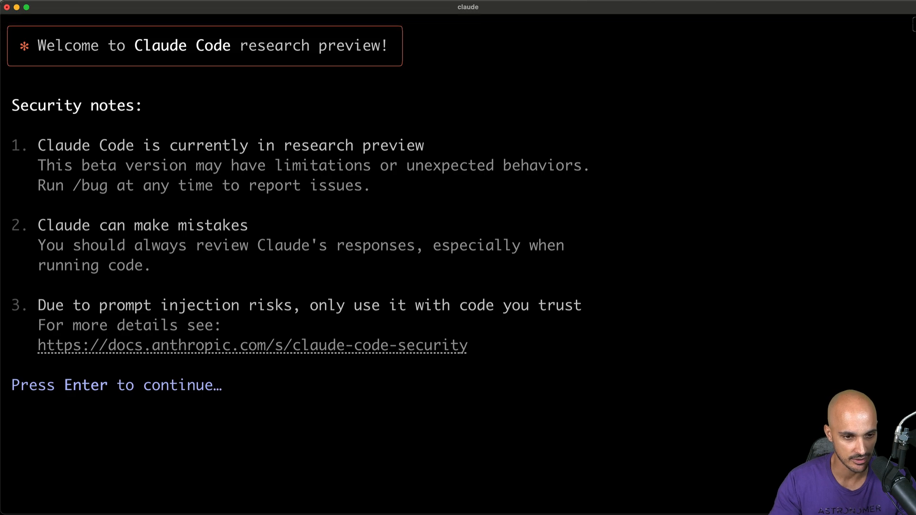
key(Enter)
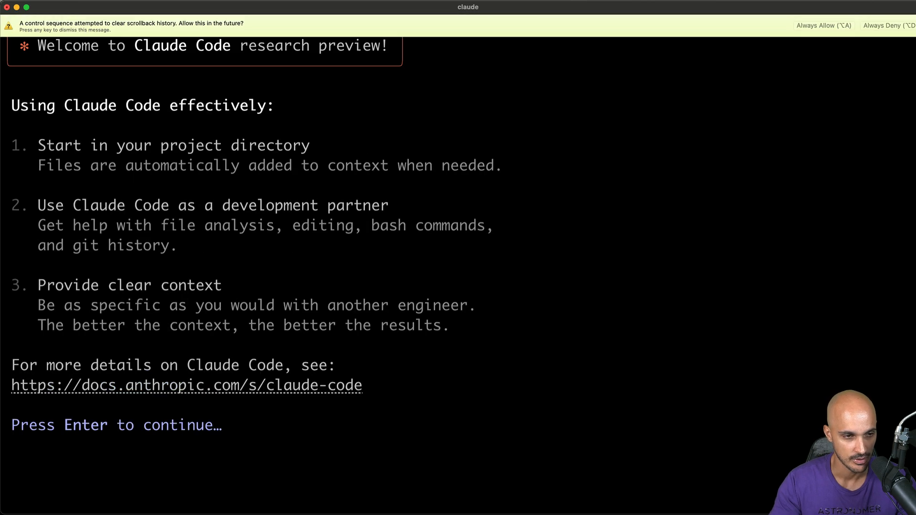
key(enter)
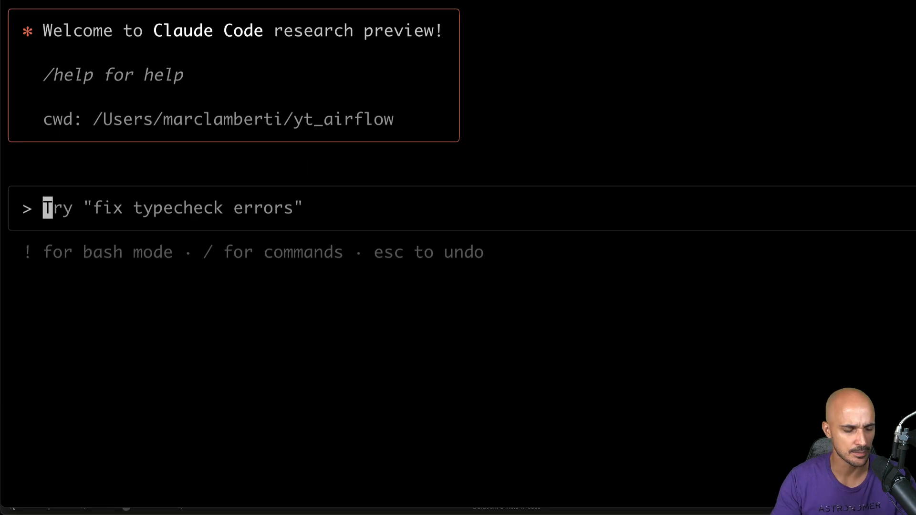
- Ask Claude Code for an overview of this codebase
text(give me an overview of this codebase)
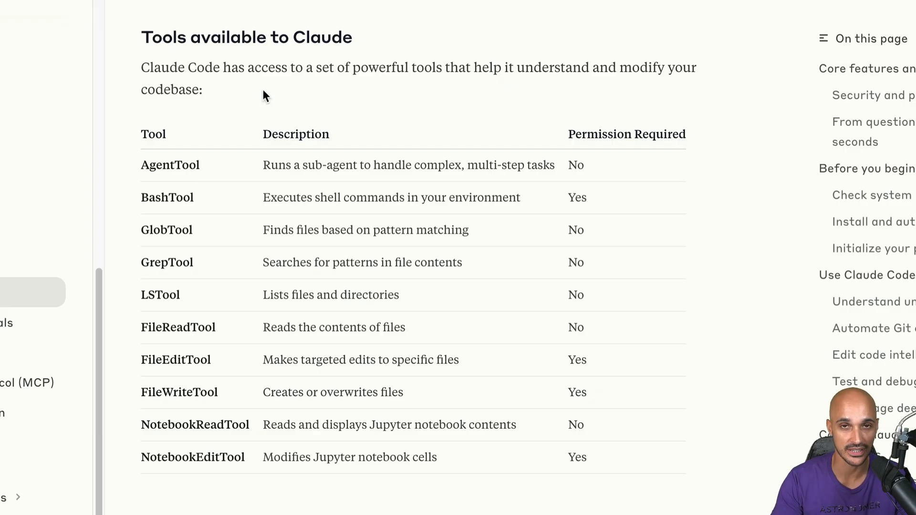
mouse_move(152, 296)
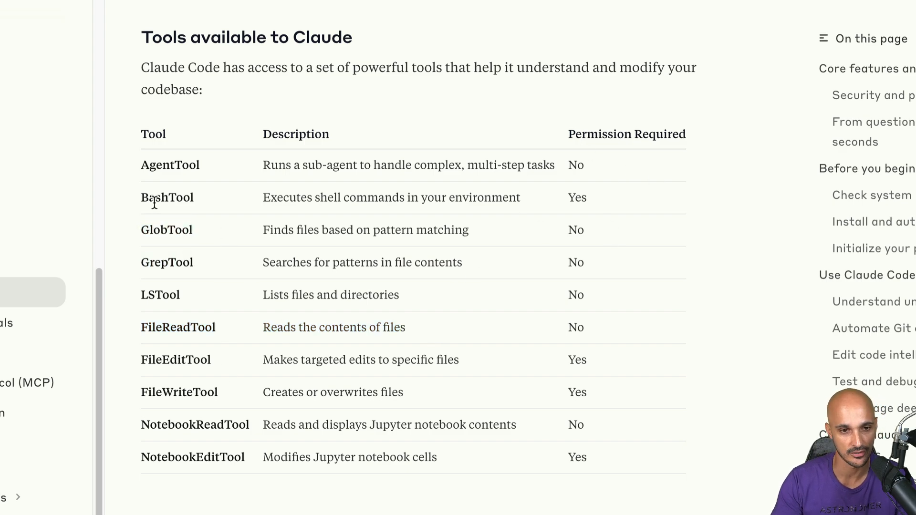
- Highlight a line in the 'Tools available to Claude' section of the docs
drag(141, 198, 519, 197)
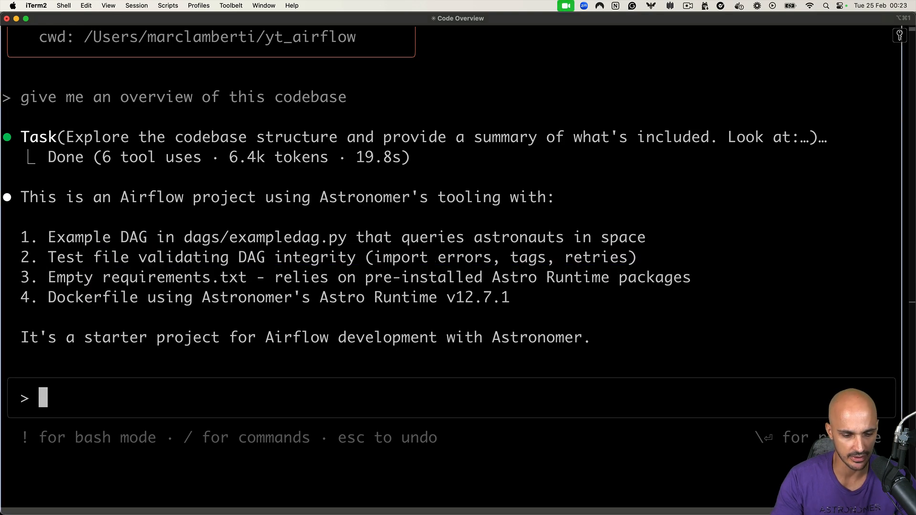
- Ask Claude Code what tasks the DAG exampledag.py runs
text(tell)
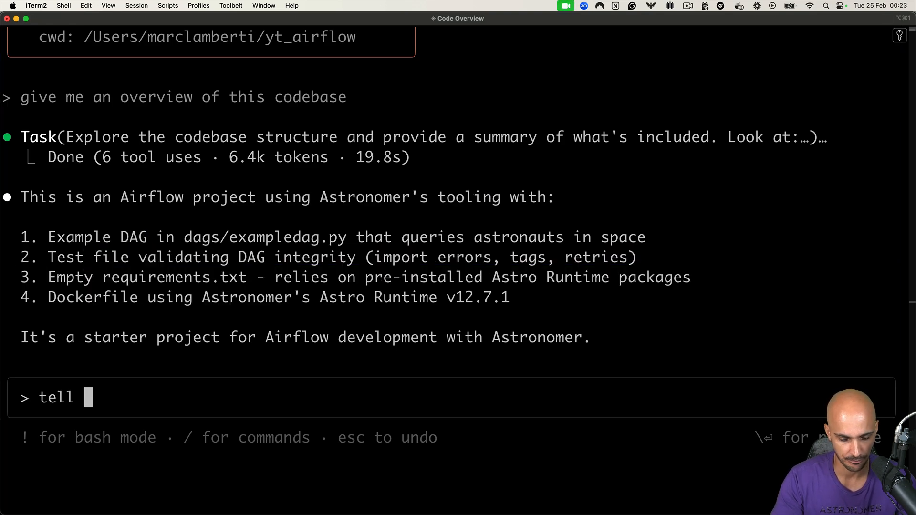
text(what tasks the)
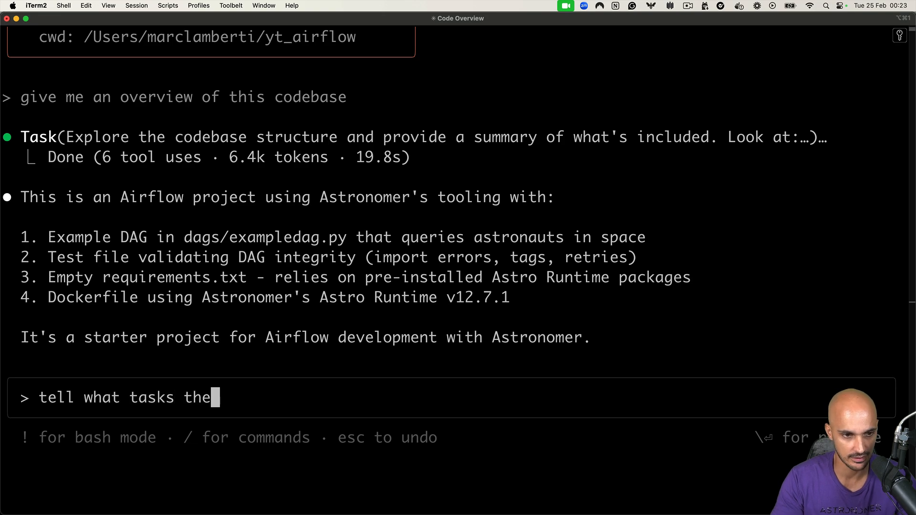
text(dag exampledag.)
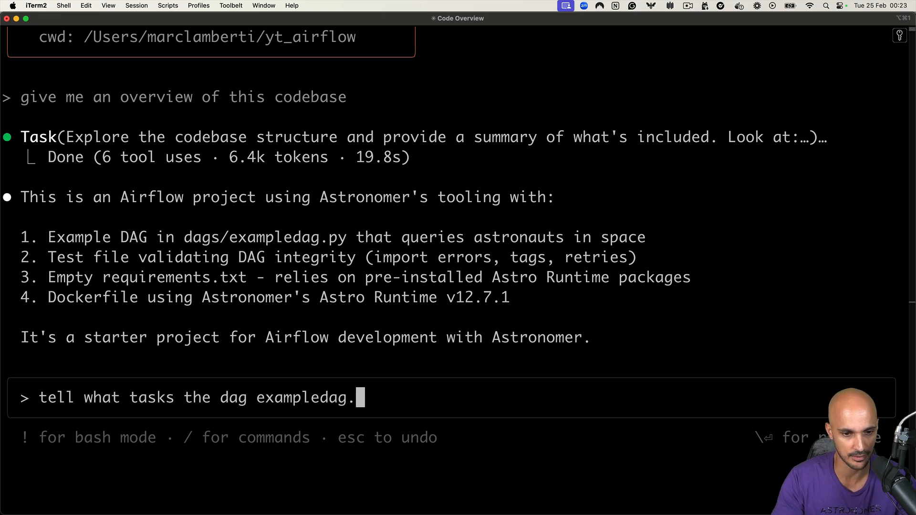
text(py runs?)
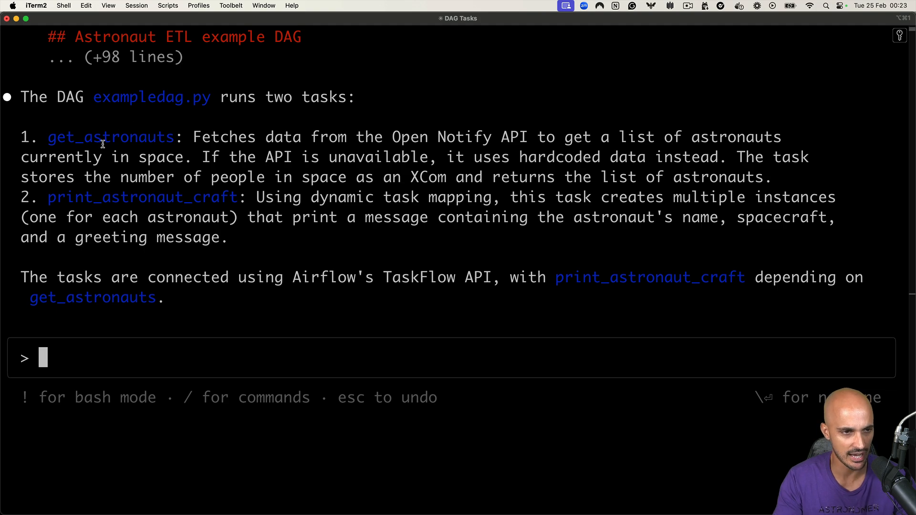
- Highlight the get_astronauts task name and the sentence about how the tasks connect via TaskFlow
double_click(305, 98)
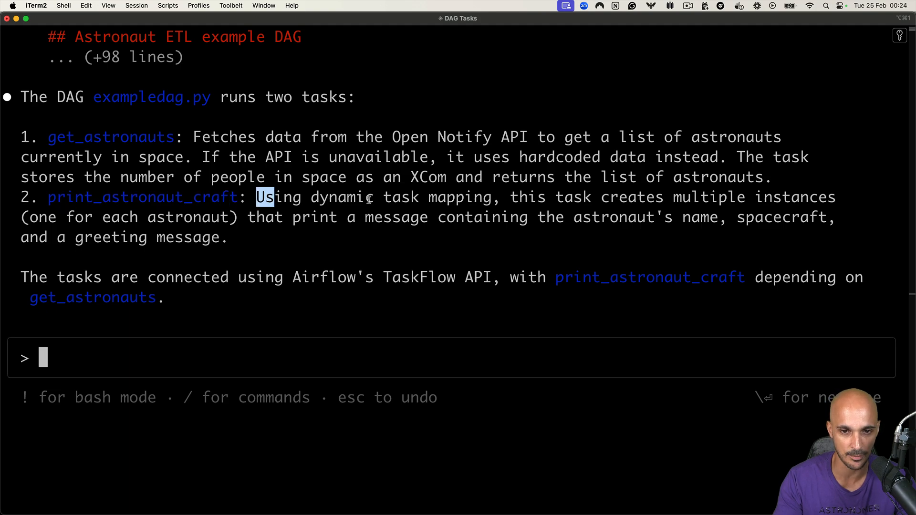
mouse_move(536, 224)
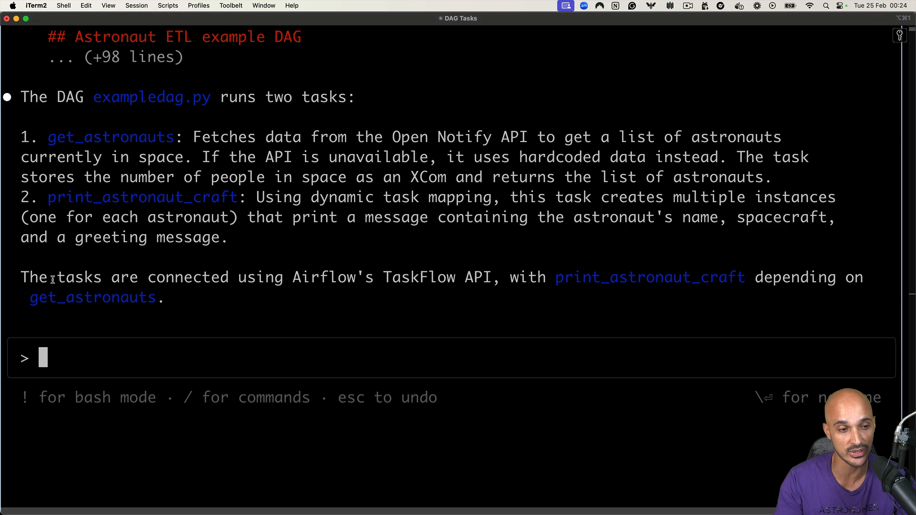
drag(44, 277, 301, 277)
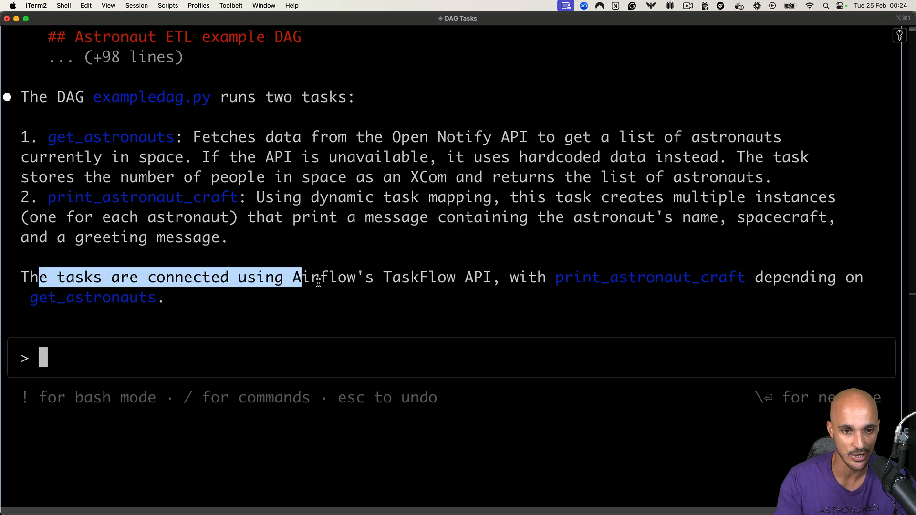
drag(298, 276, 508, 277)
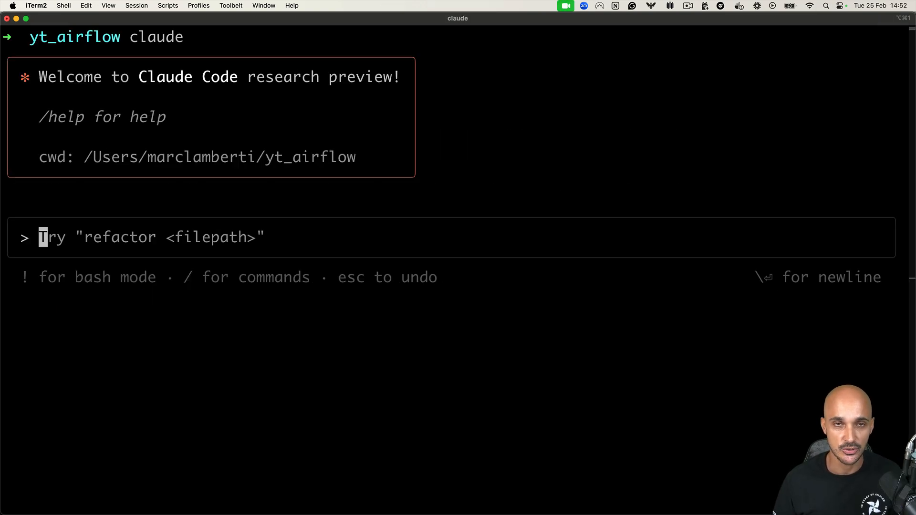
- Ask Claude Code to run the project using the Astro CLI
text(run)
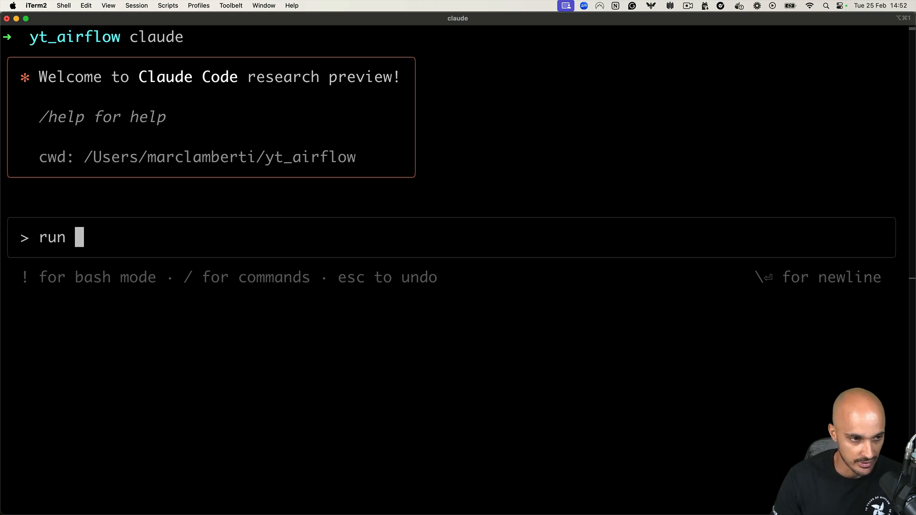
text(the project using the As)
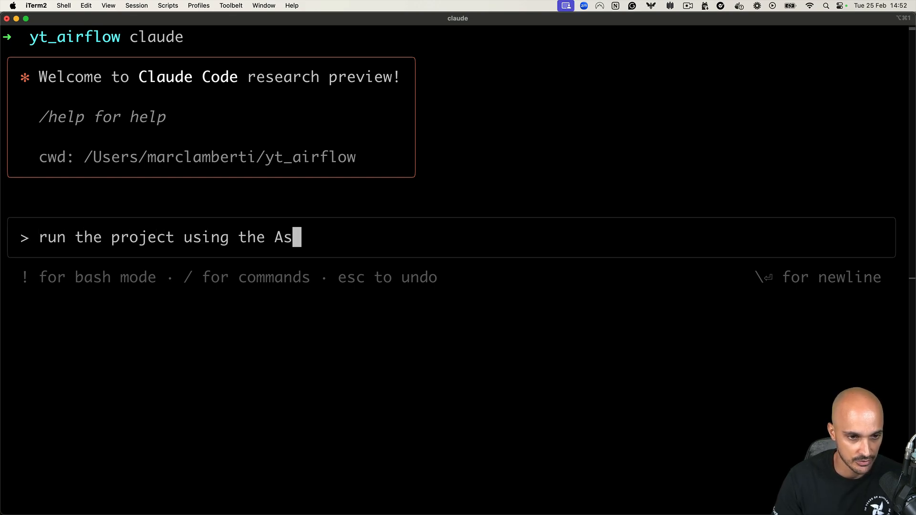
text(tro CLI)
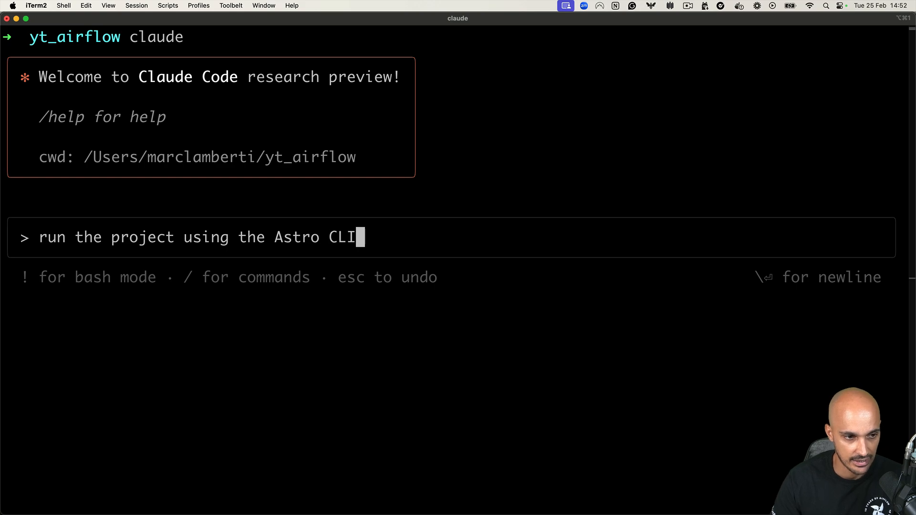
key(enter)
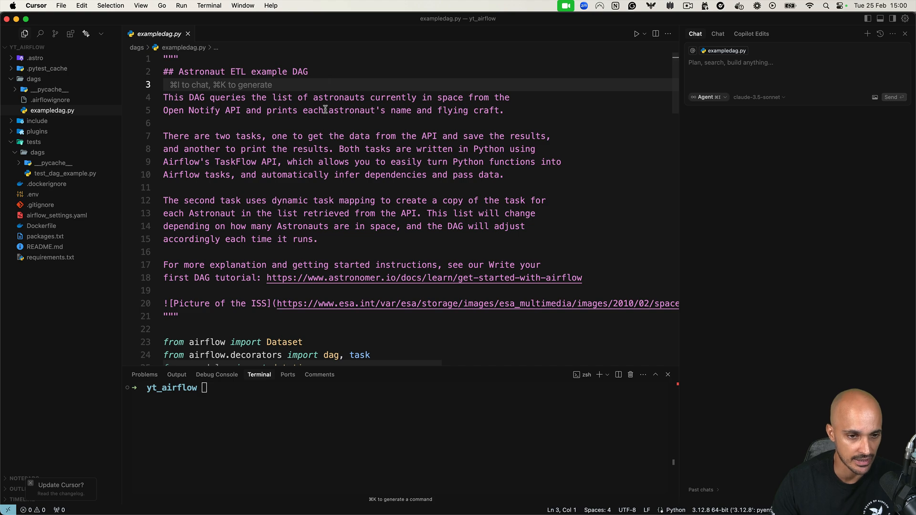
scroll(down, 3)
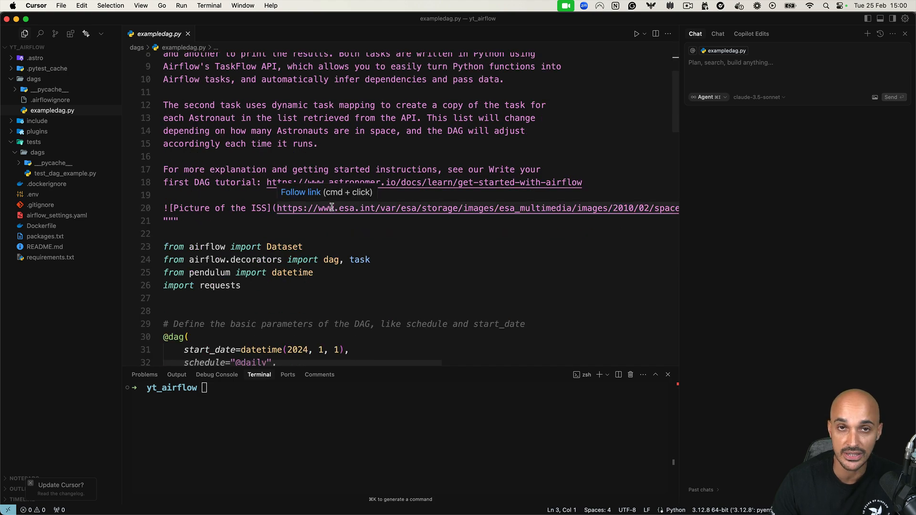
scroll(down, 3)
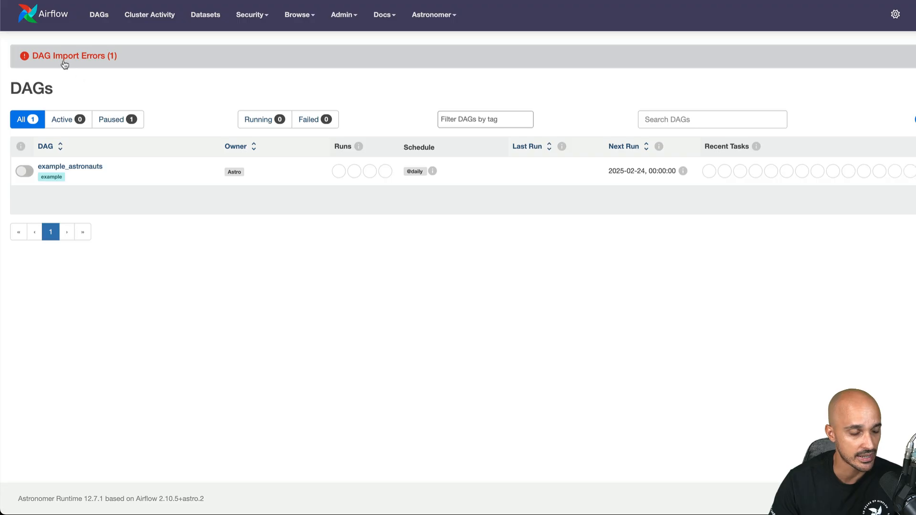
- Reveal the details behind the 'DAG Import Errors (1)' banner
click(74, 56)
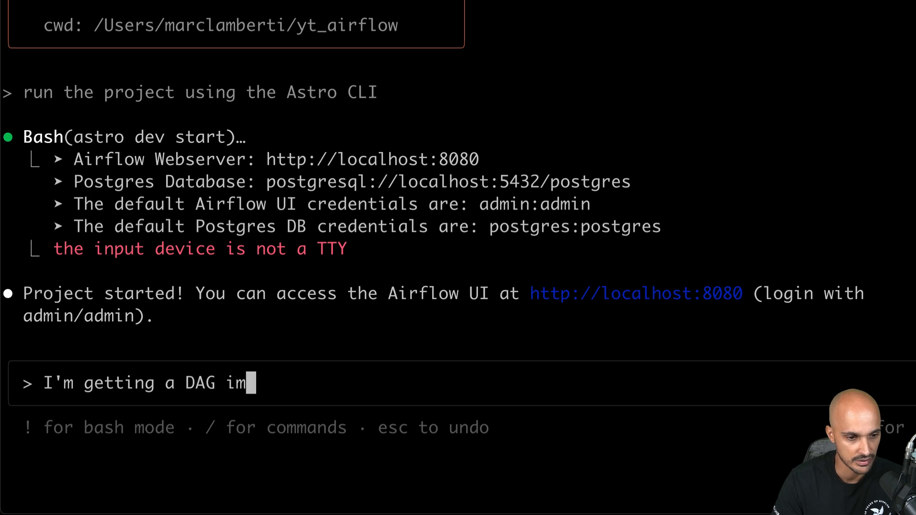
- Report to Claude Code the import error seen when running python dags/exampledag.py
text(port error)
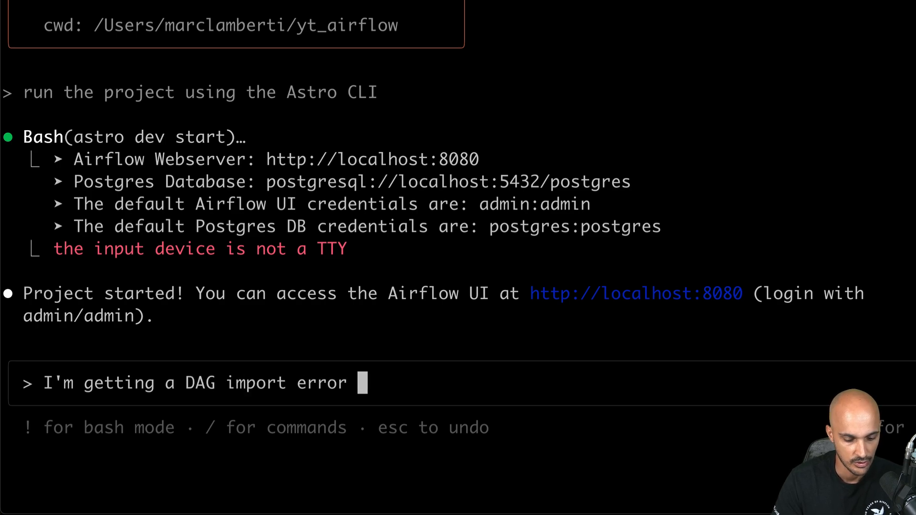
text(when I run python)
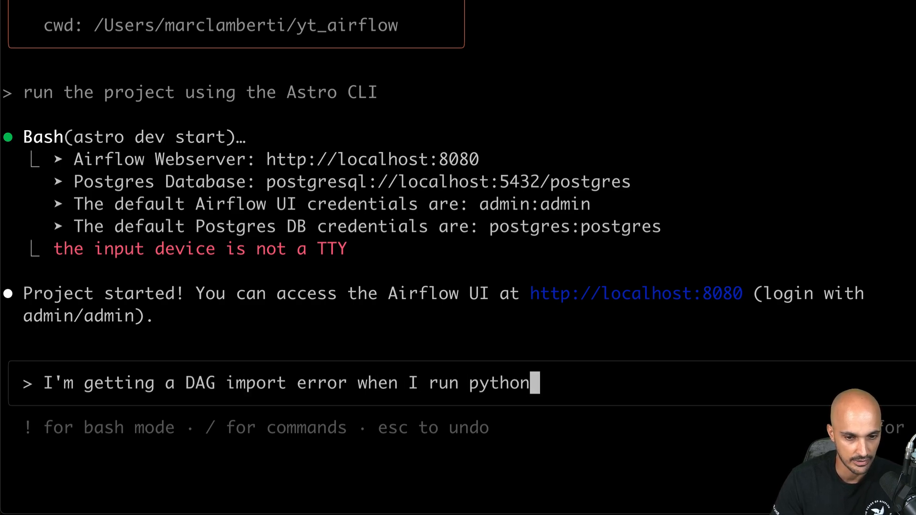
text(dags/exam)
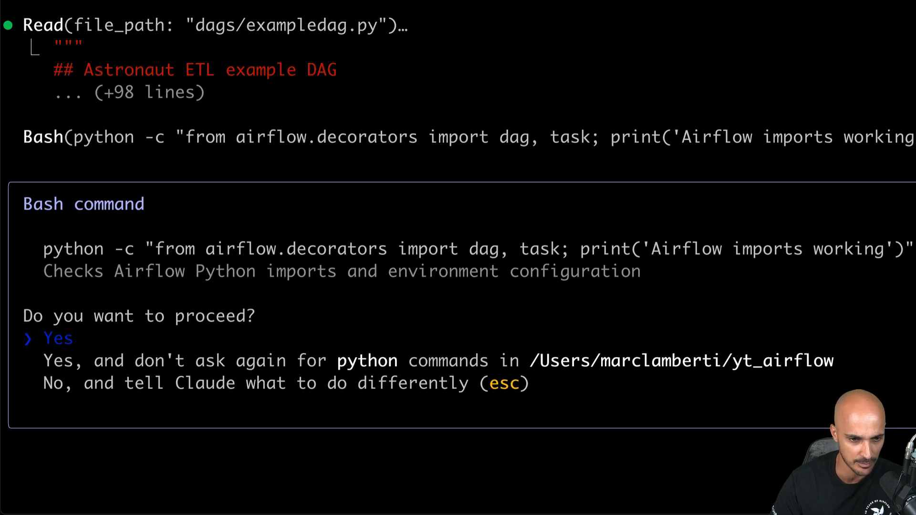
- Approve the Airflow import check and docker ps commands, then highlight the default_arg diagnosis
click(56, 338)
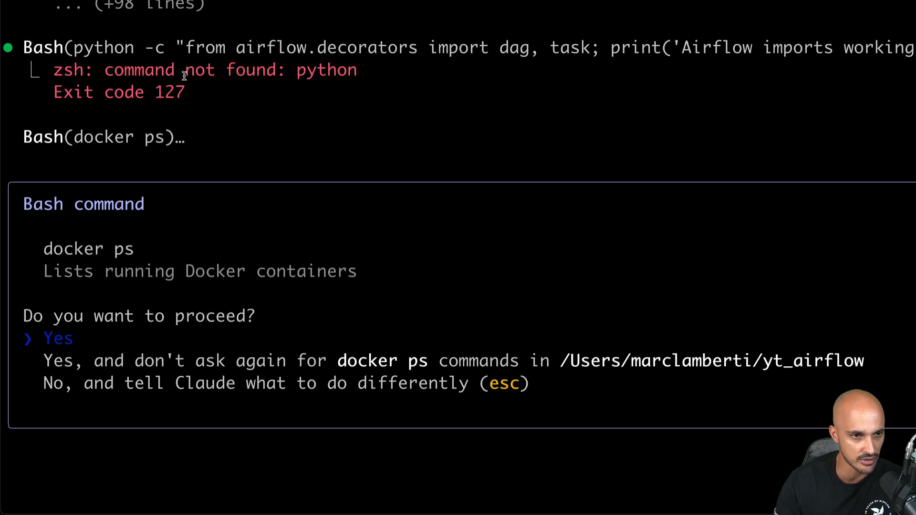
mouse_move(686, 365)
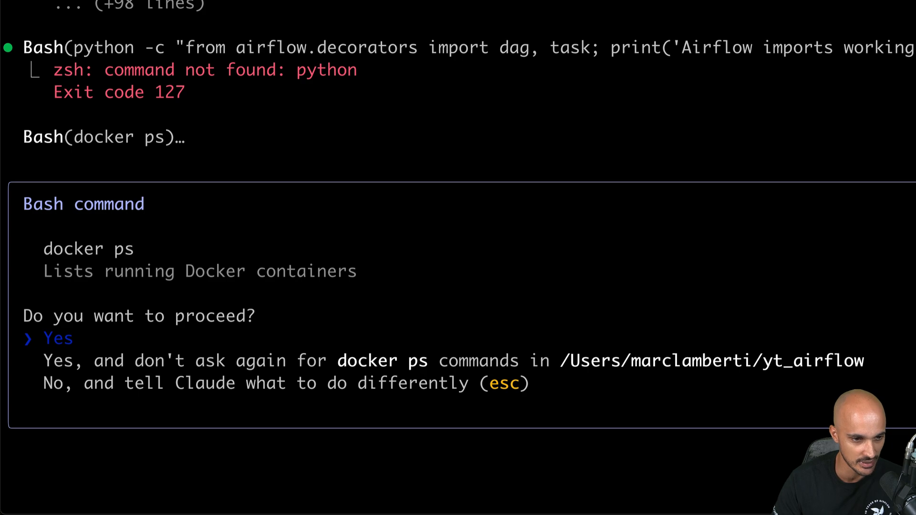
click(56, 338)
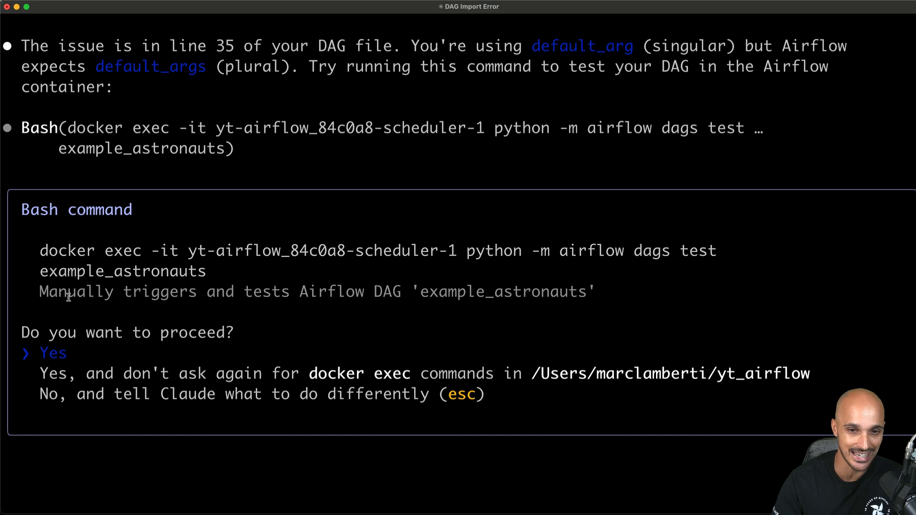
mouse_move(55, 263)
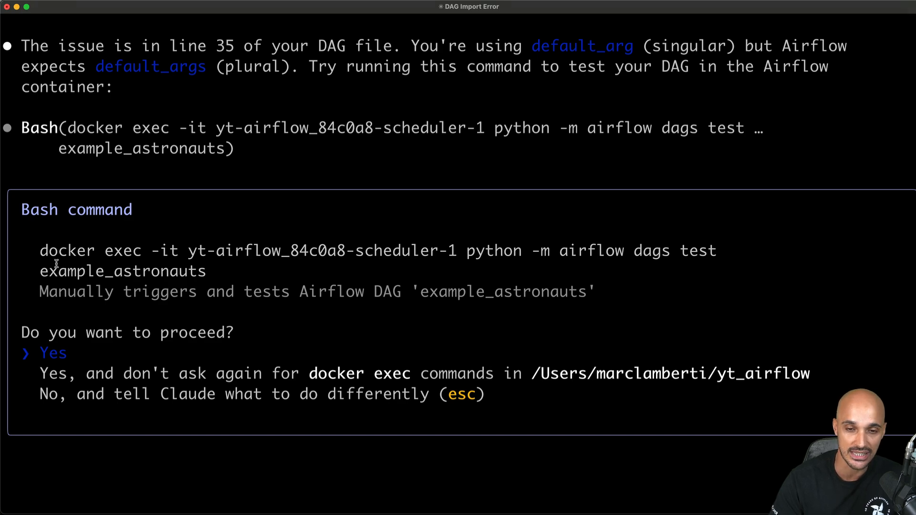
double_click(69, 251)
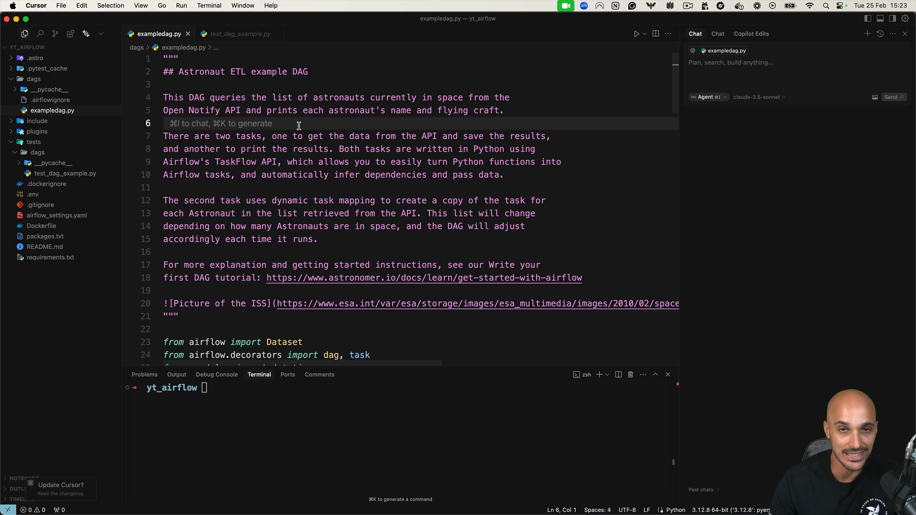
mouse_move(78, 175)
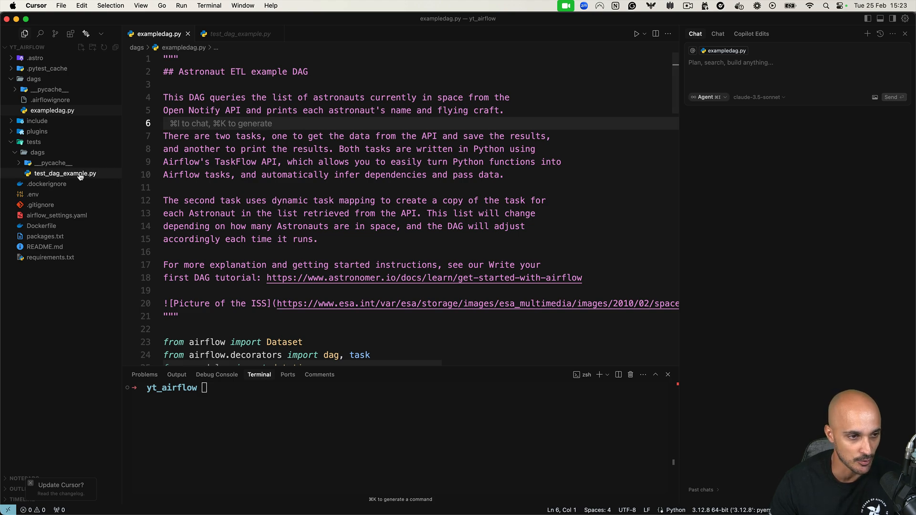
- Review test_dag_retries in tests/dags/test_dag_example.py, then check default_args in exampledag.py
click(65, 173)
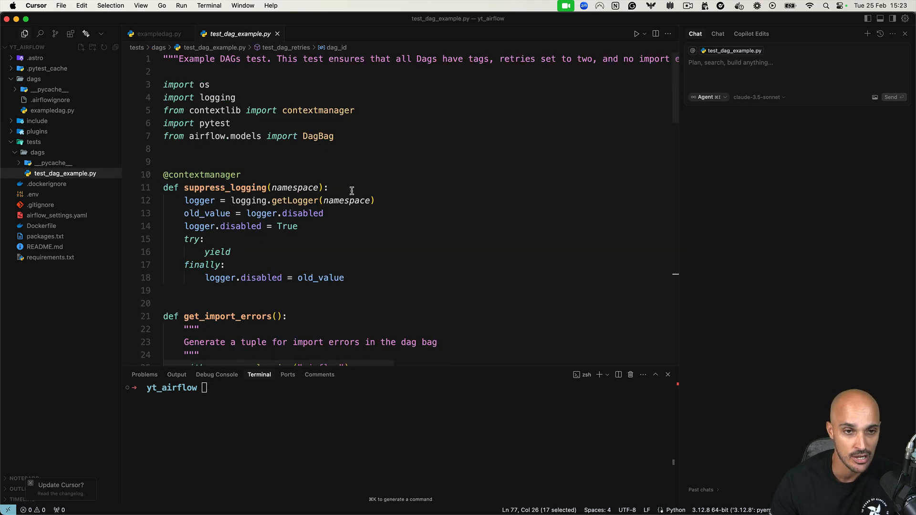
mouse_move(348, 186)
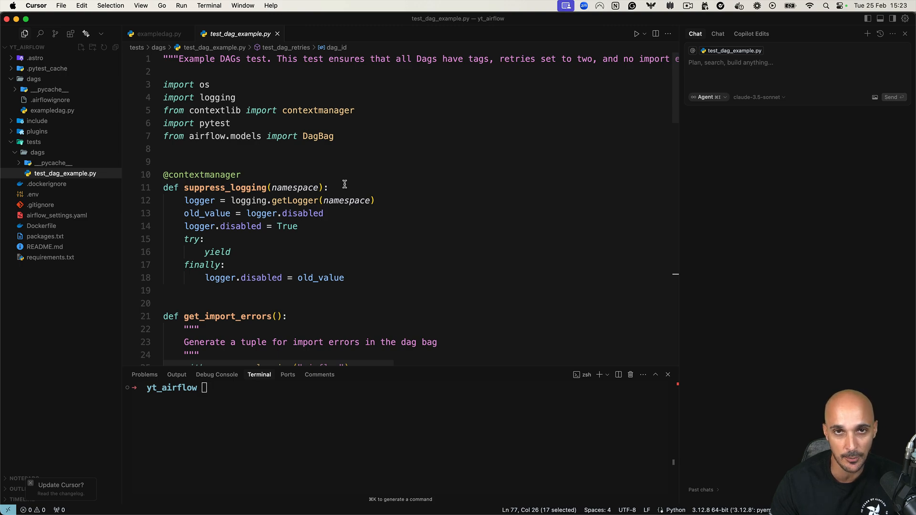
scroll(down, 3)
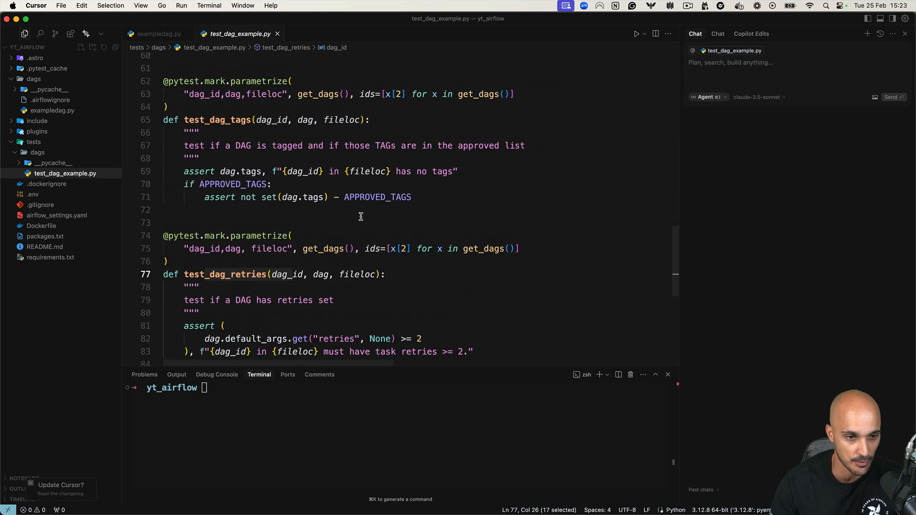
scroll(down, 3)
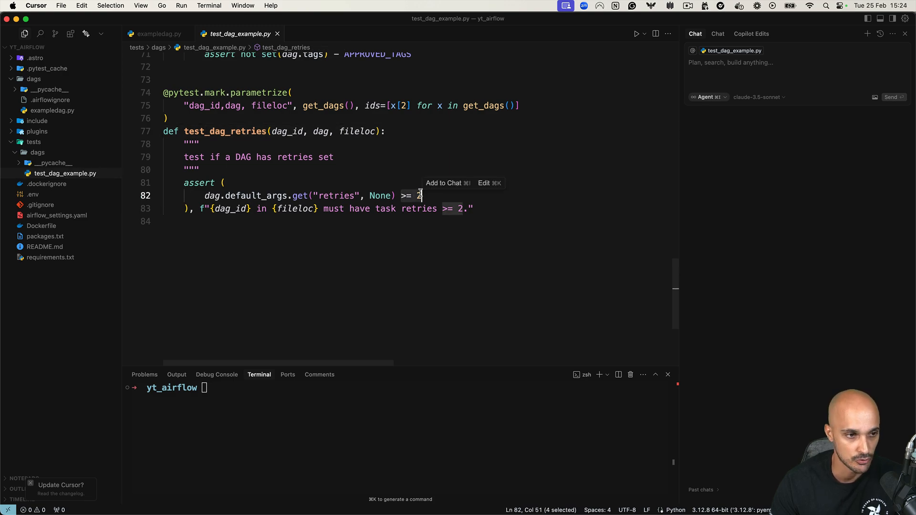
click(159, 34)
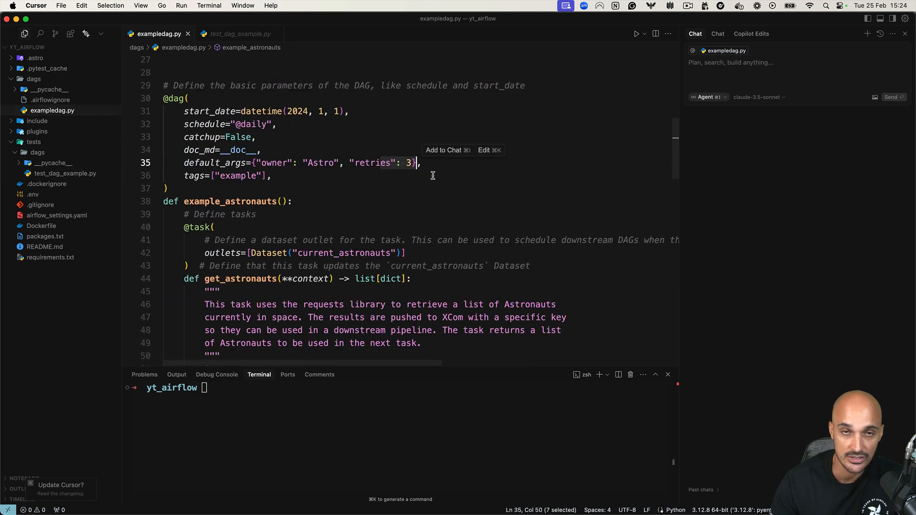
mouse_move(421, 167)
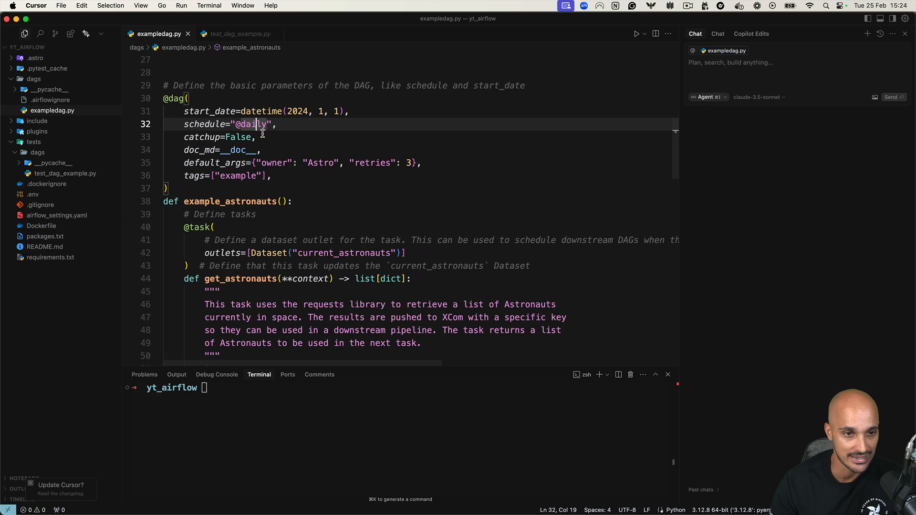
click(241, 35)
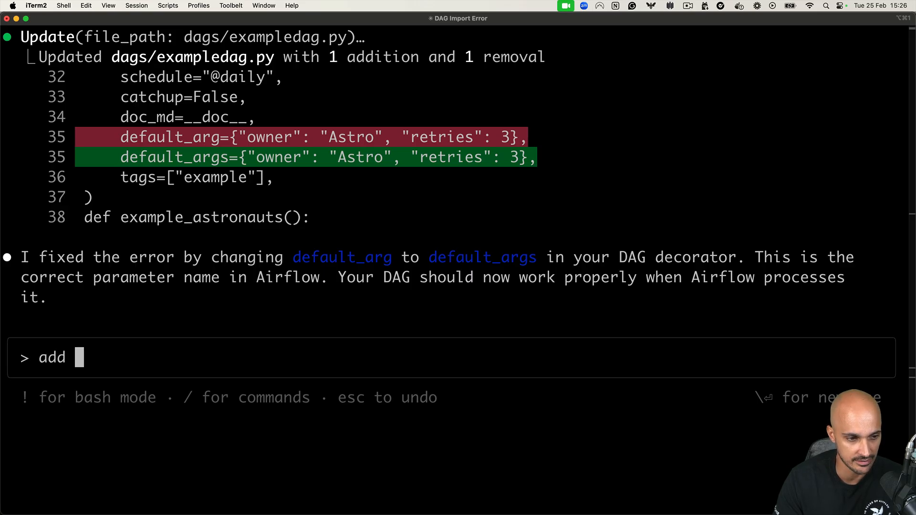
- Ask Claude Code for a test verifying the DAG's catchup setting
text(a test to verify that DAGs)
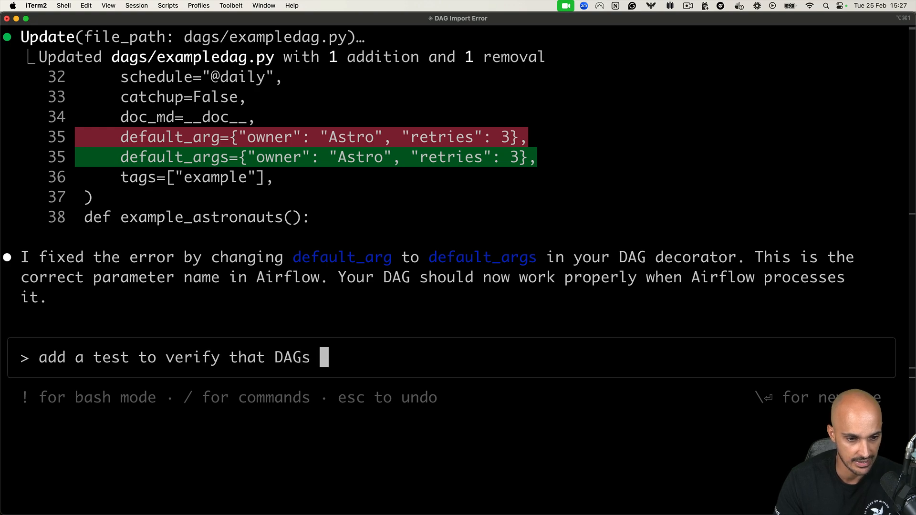
text(have the catch)
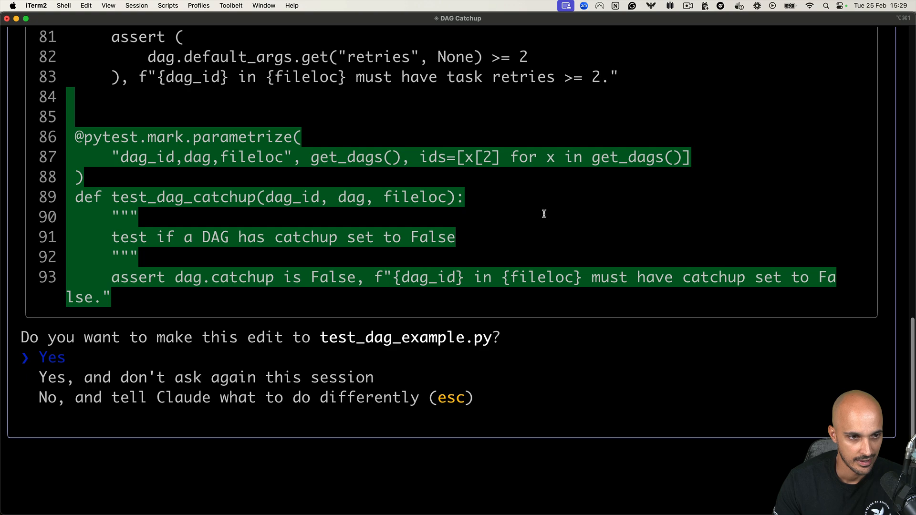
mouse_move(185, 249)
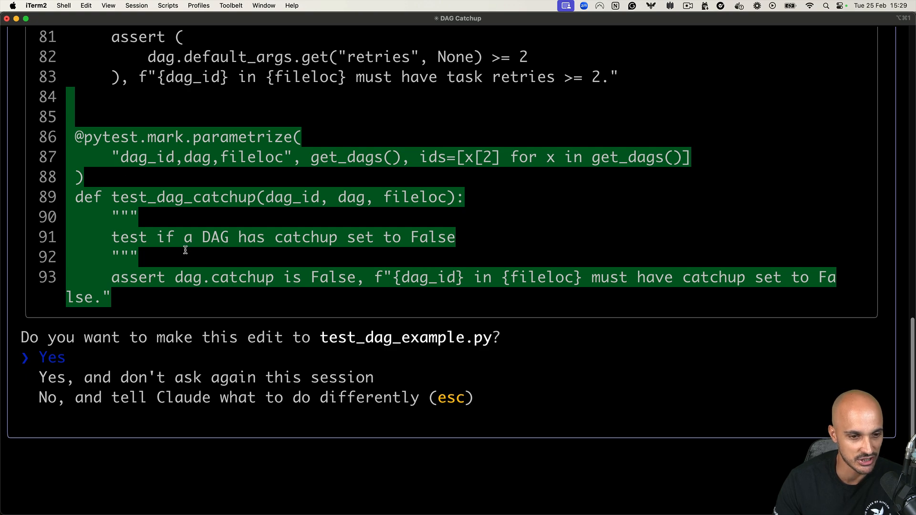
mouse_move(153, 209)
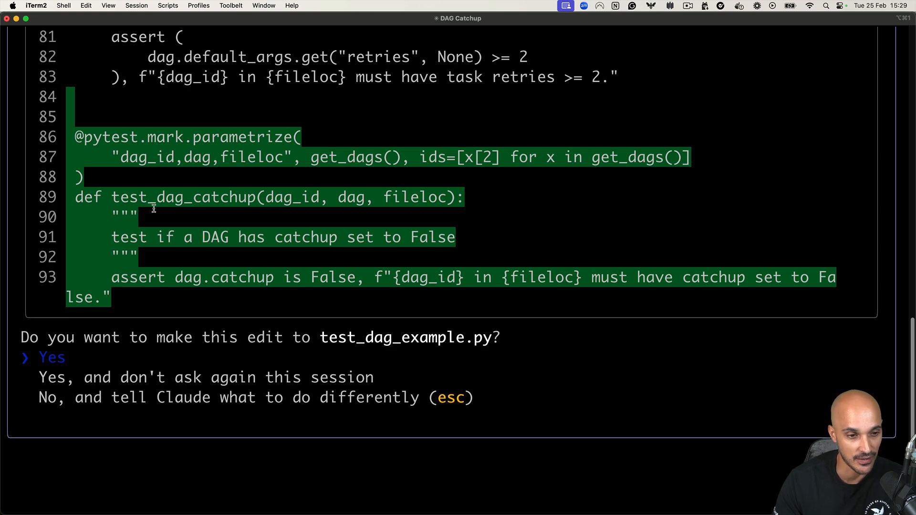
mouse_move(183, 278)
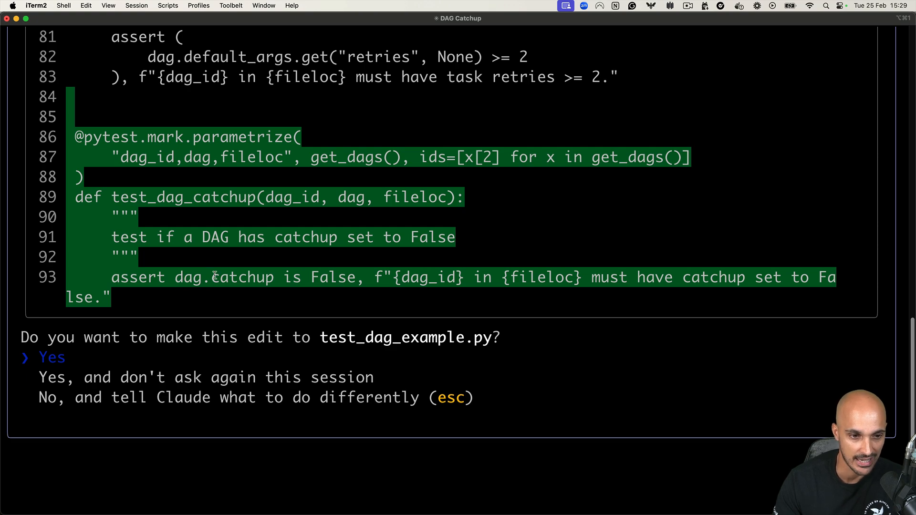
mouse_move(410, 283)
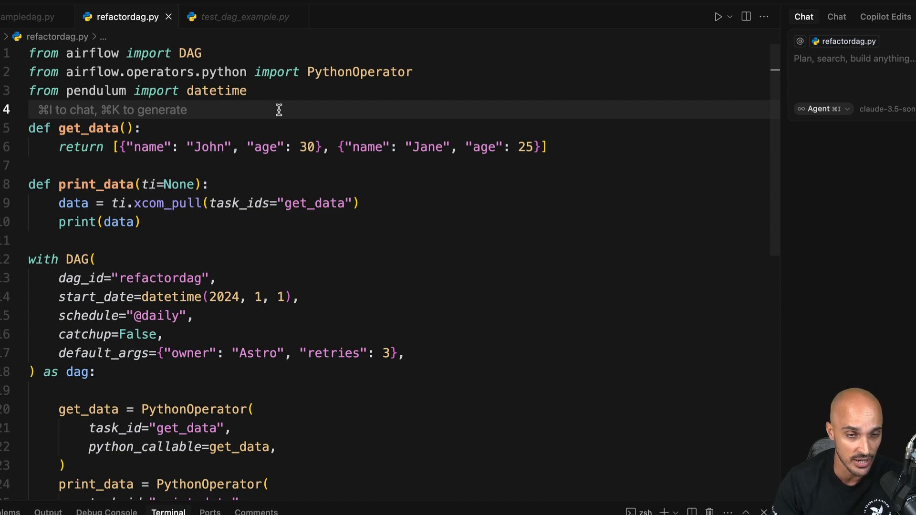
double_click(355, 73)
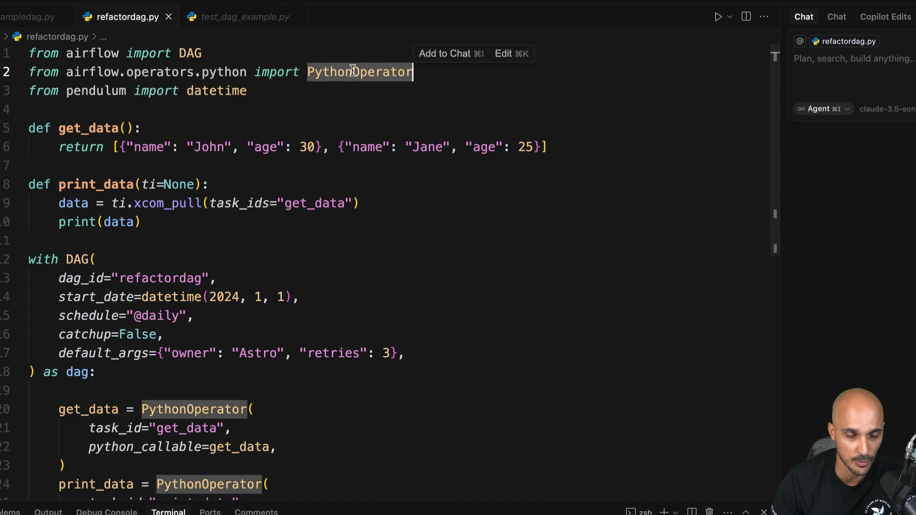
mouse_move(268, 345)
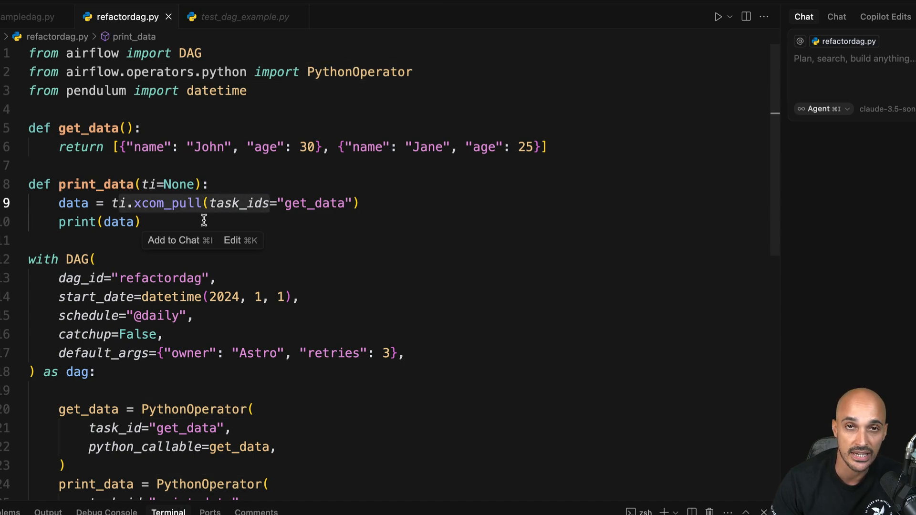
scroll(down, 3)
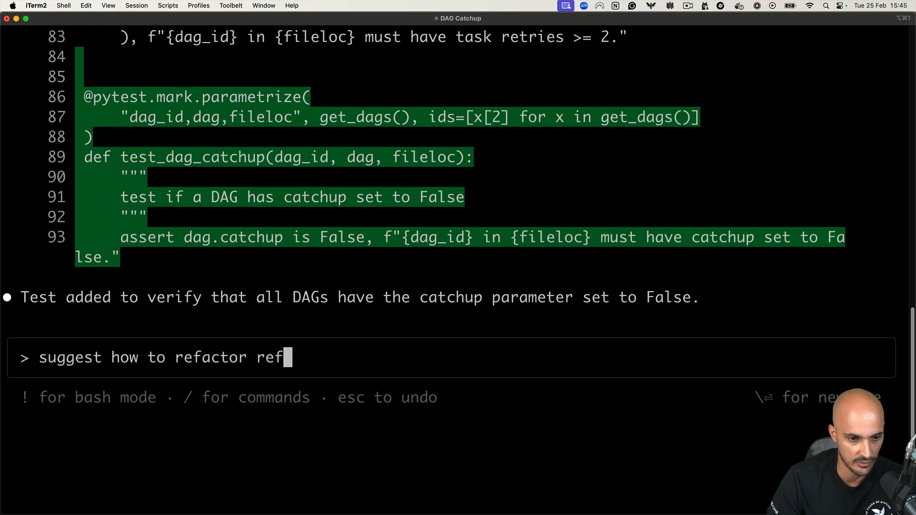
text(actordag.py with moder)
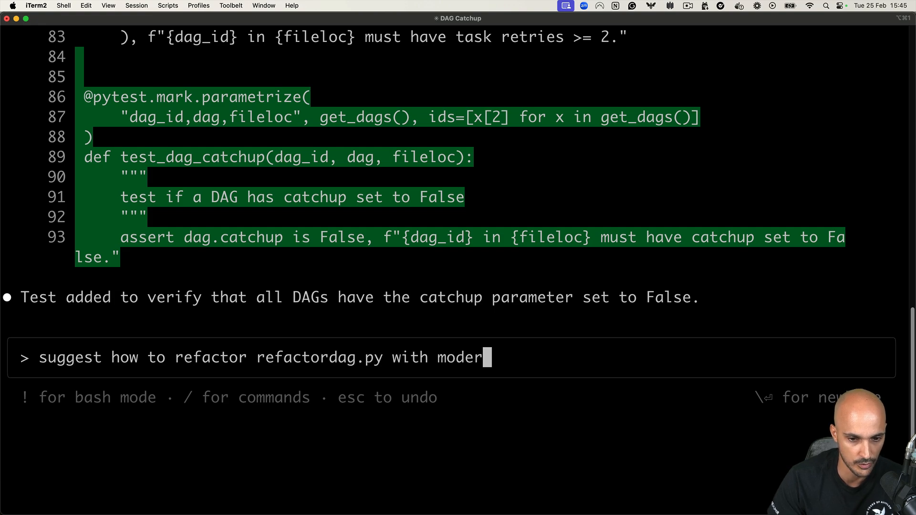
text(n Airflow feature)
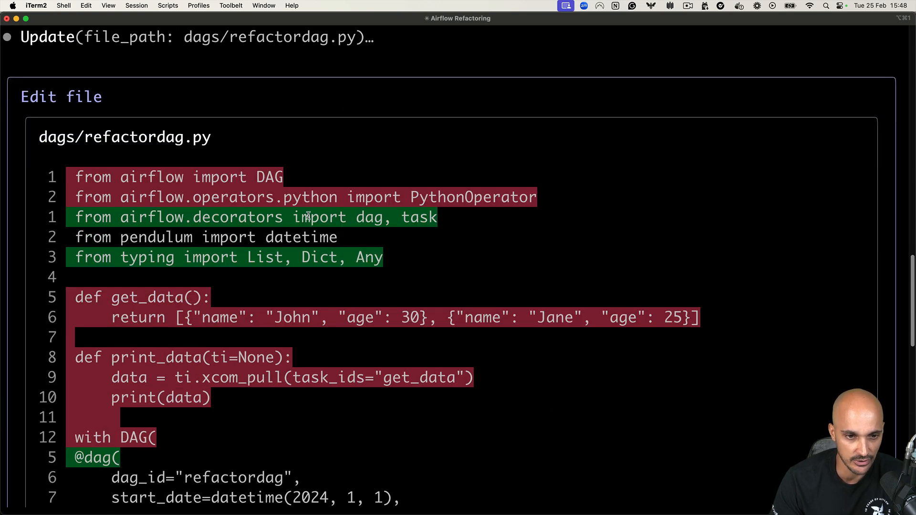
mouse_move(246, 219)
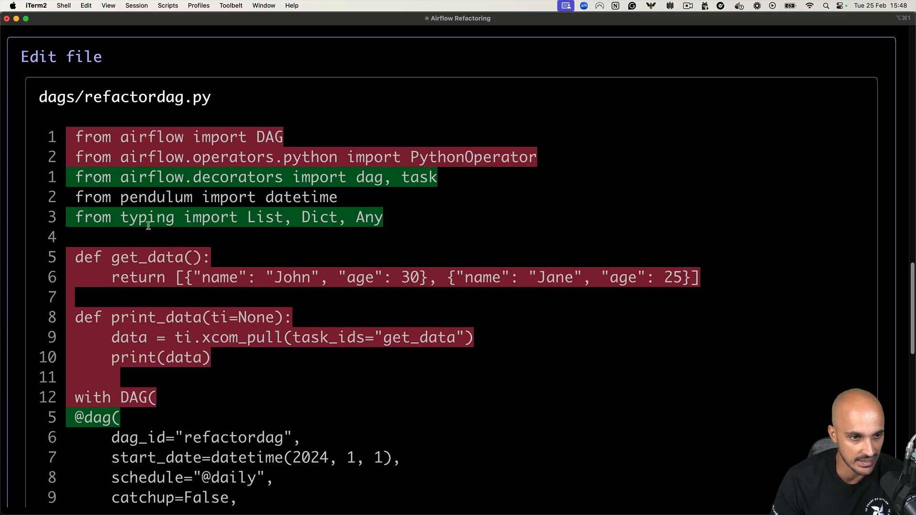
scroll(down, 3)
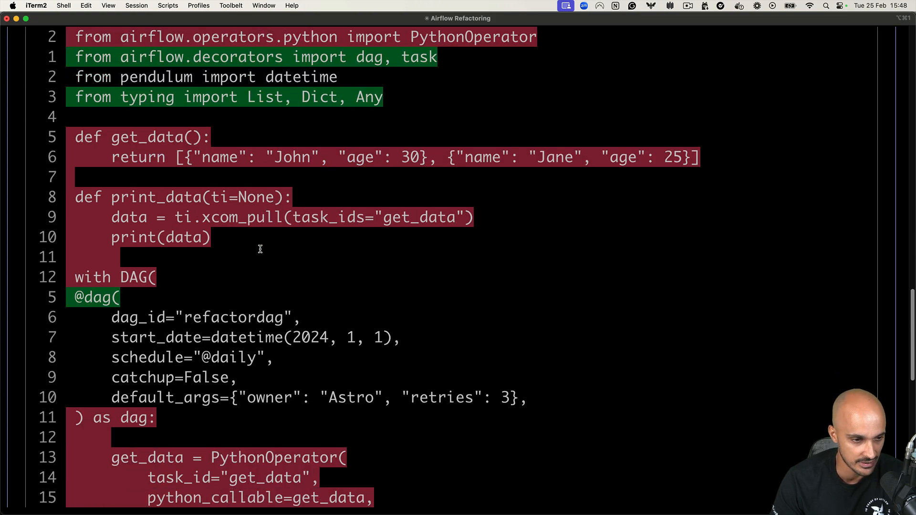
scroll(down, 3)
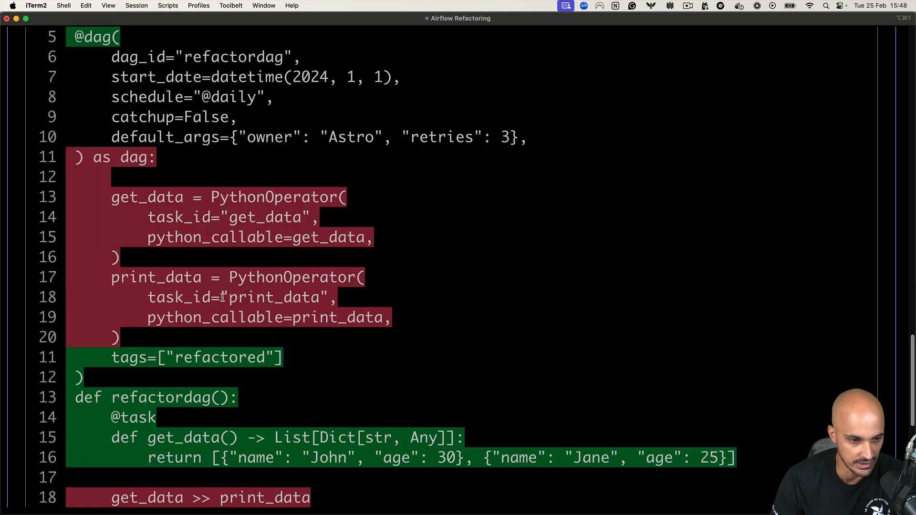
scroll(down, 3)
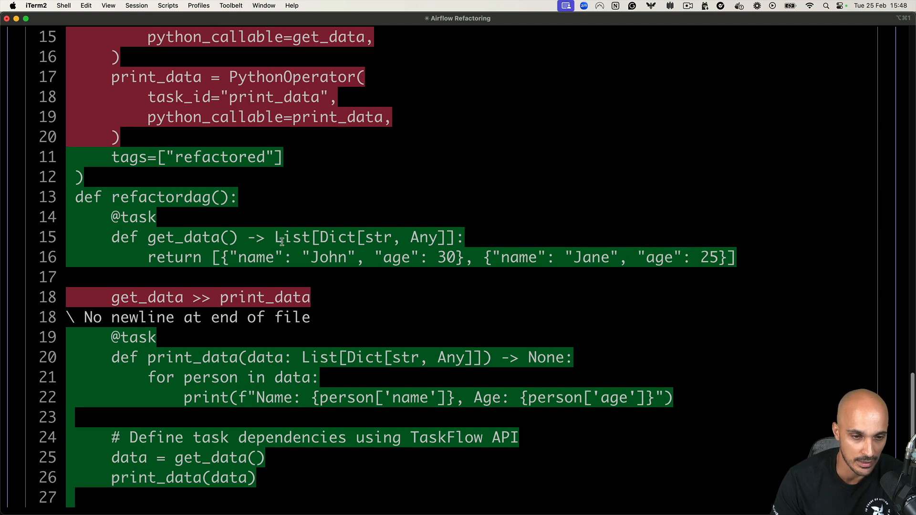
mouse_move(179, 245)
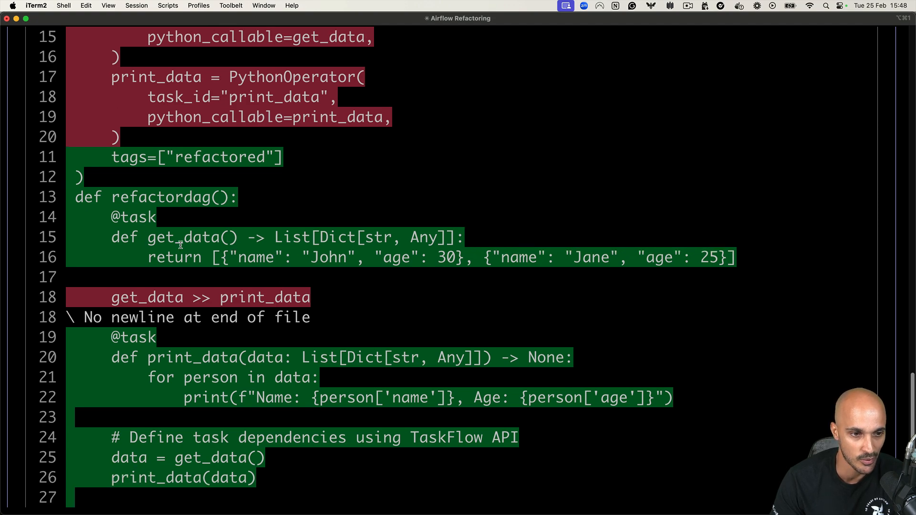
scroll(down, 3)
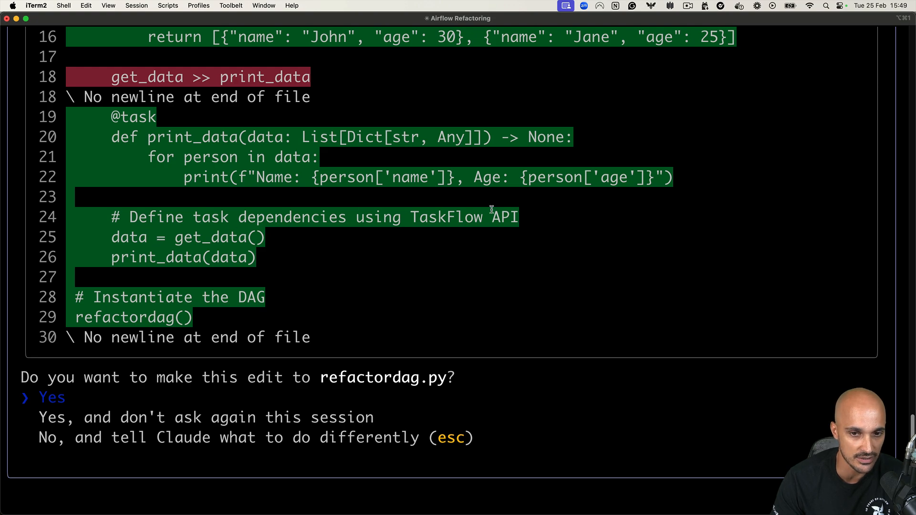
mouse_move(196, 258)
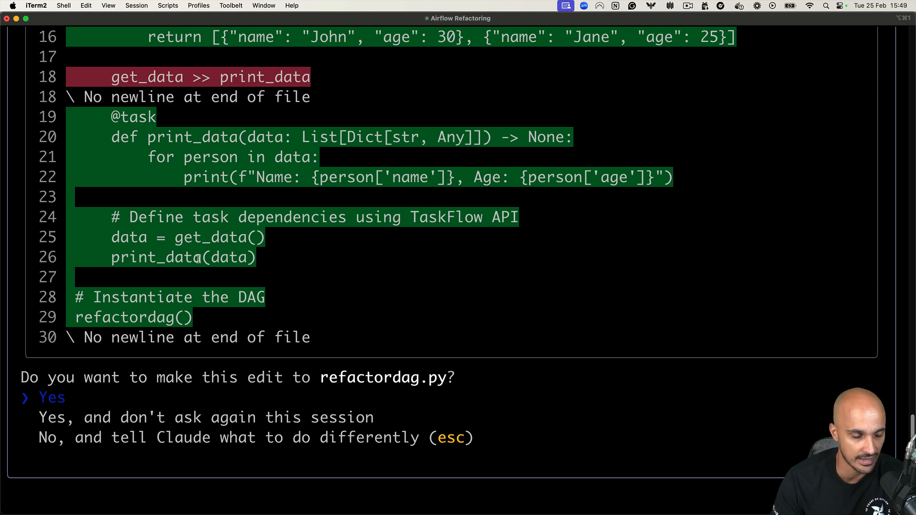
mouse_move(200, 265)
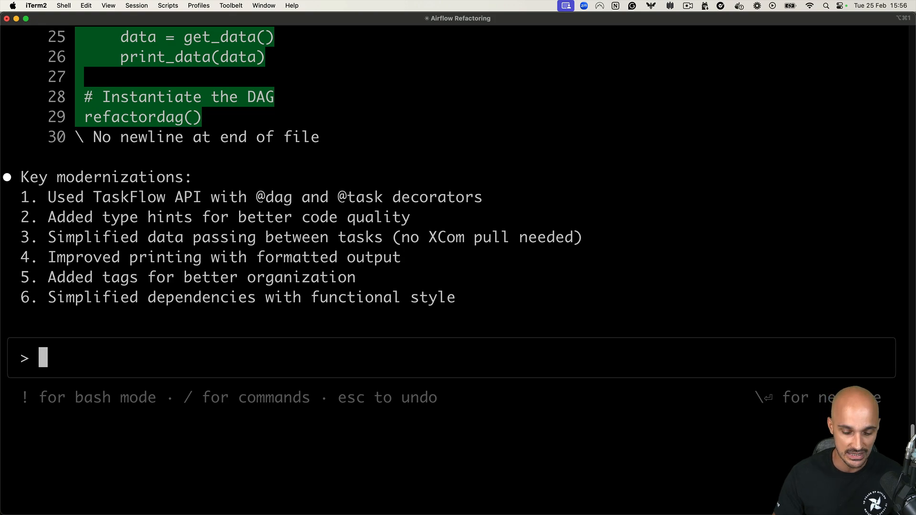
- Run /init, review the generated CLAUDE.md guidelines diff, and approve creating the file
text(/init)
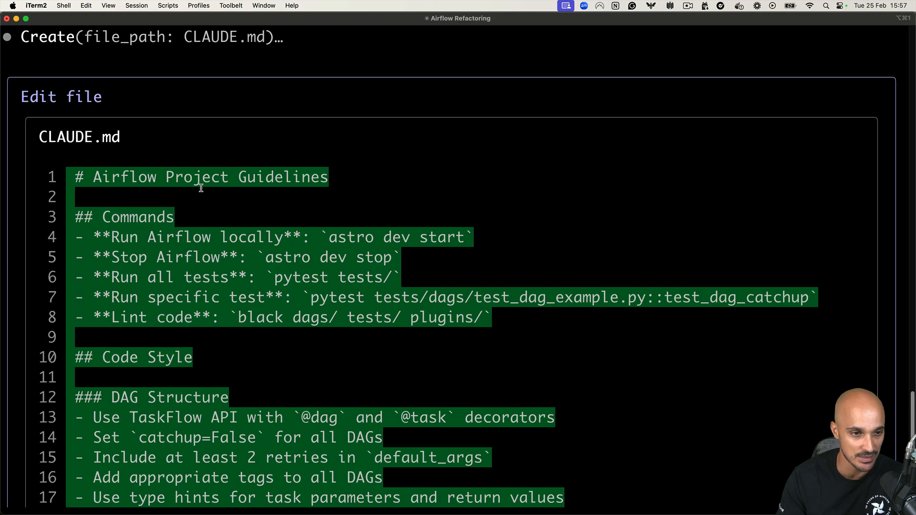
scroll(down, 3)
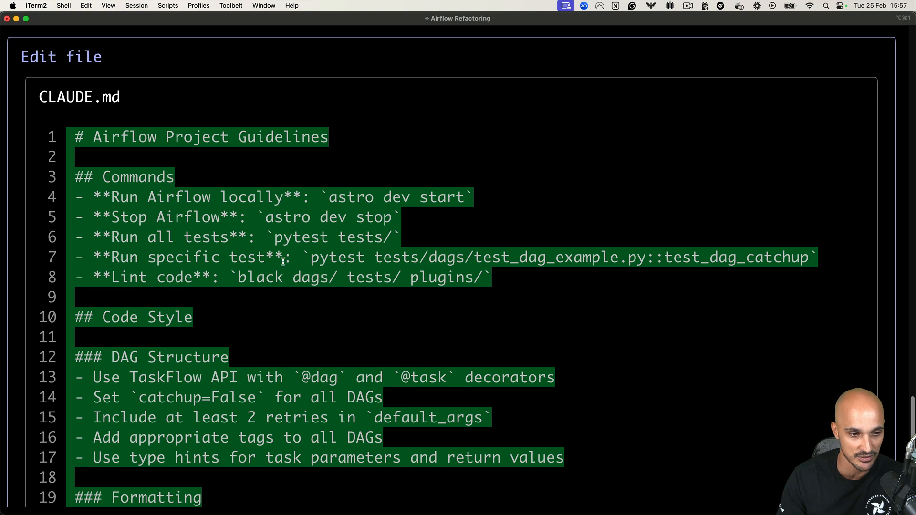
scroll(down, 3)
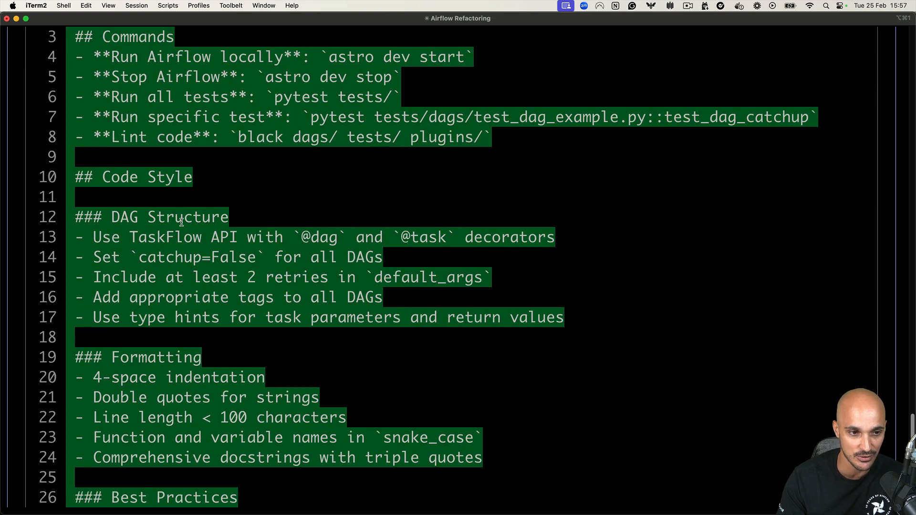
mouse_move(193, 241)
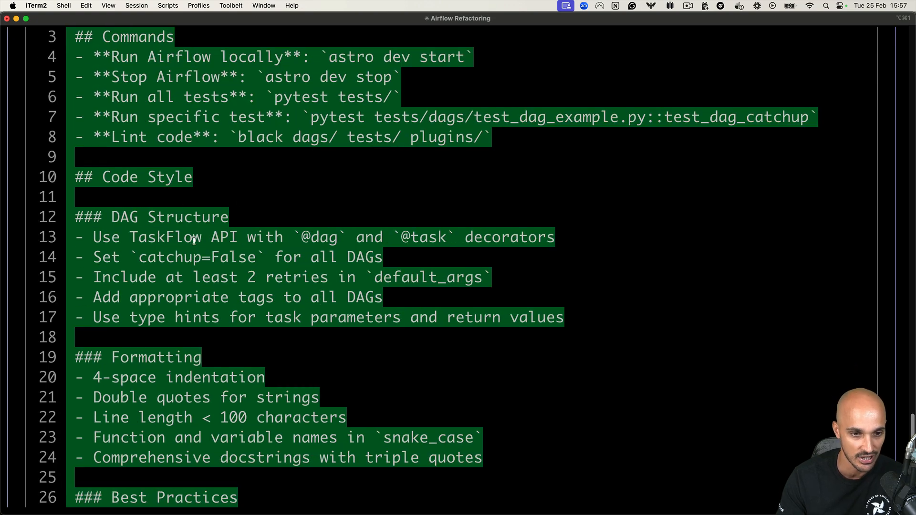
scroll(down, 3)
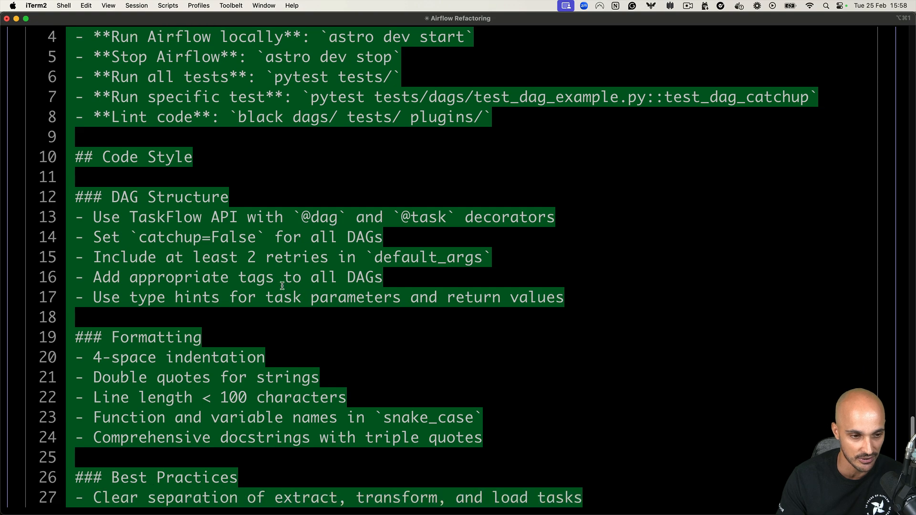
scroll(down, 3)
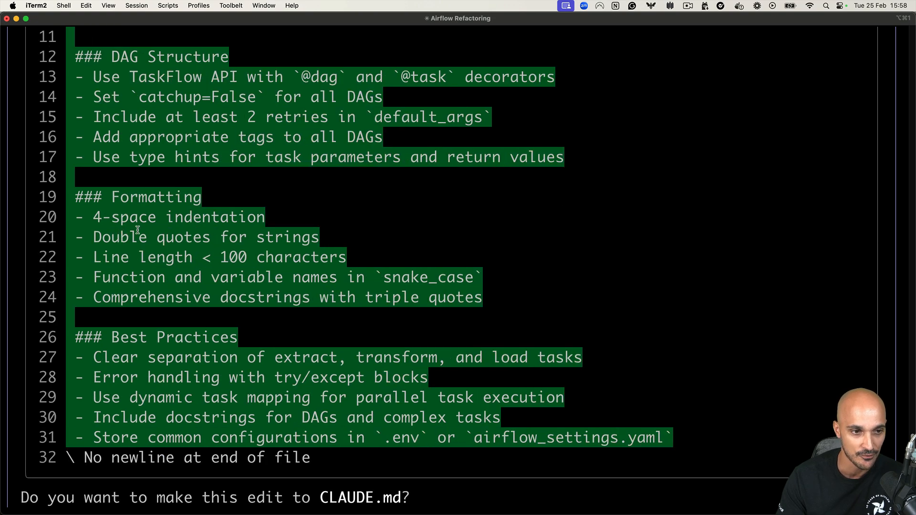
scroll(down, 3)
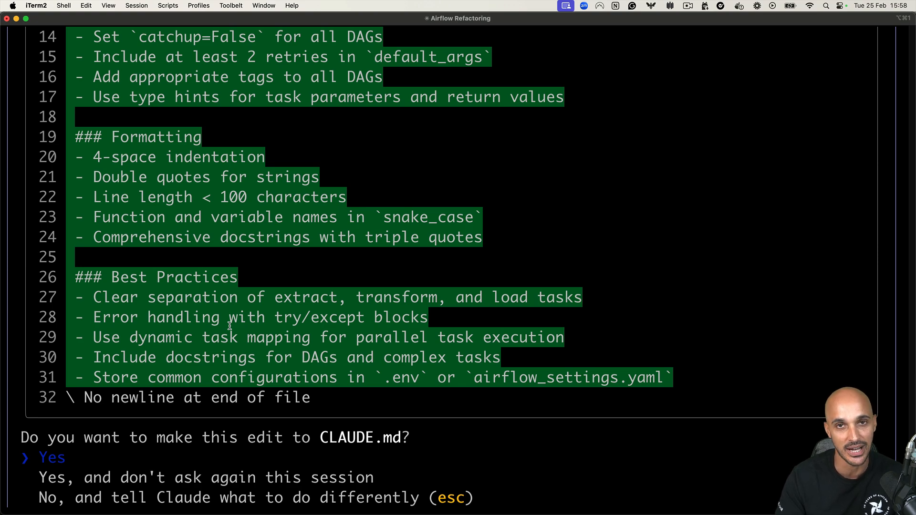
click(53, 458)
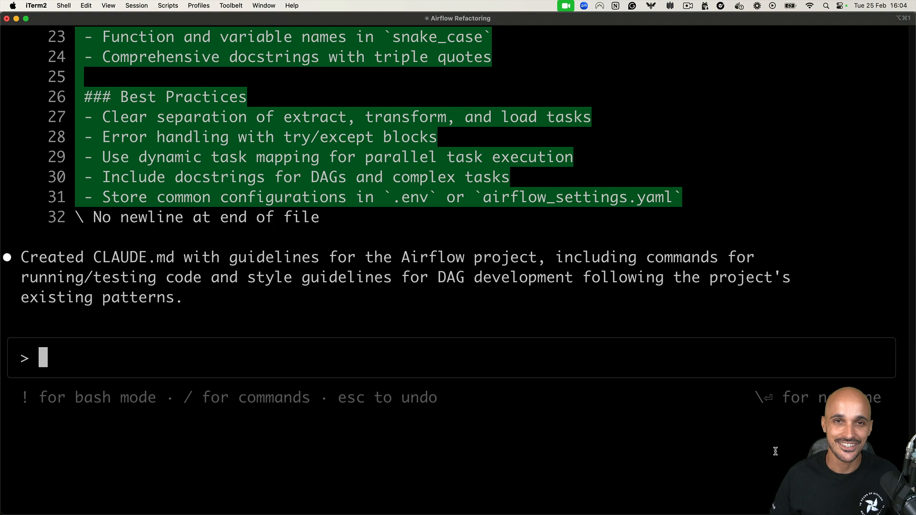